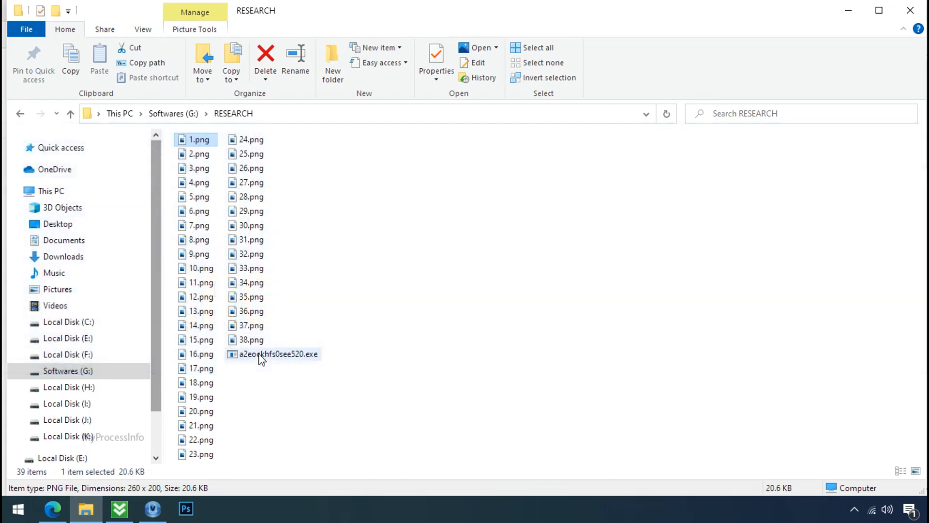
# - Rename 'Testing IMG file by.png.rguy' to .png, try opening it, then close Photos and Explorer
pyautogui.click(278, 354)
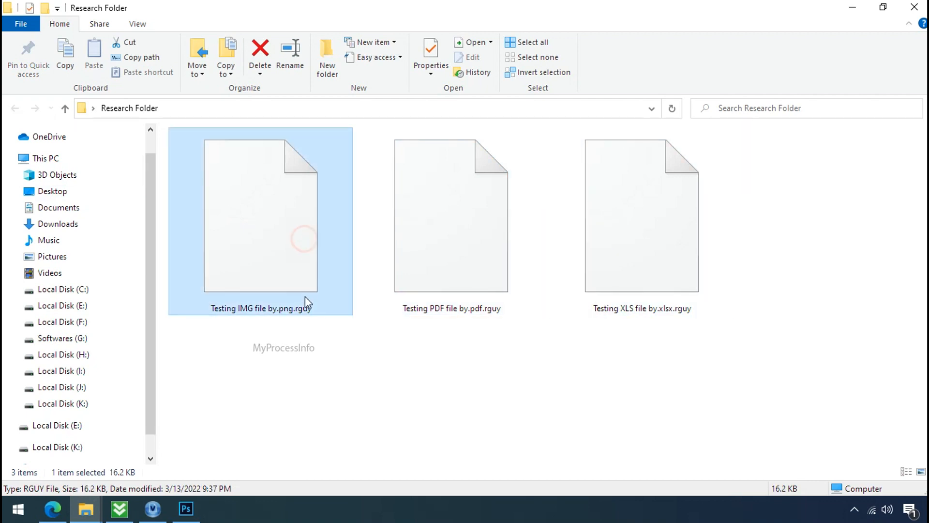
pyautogui.click(260, 308)
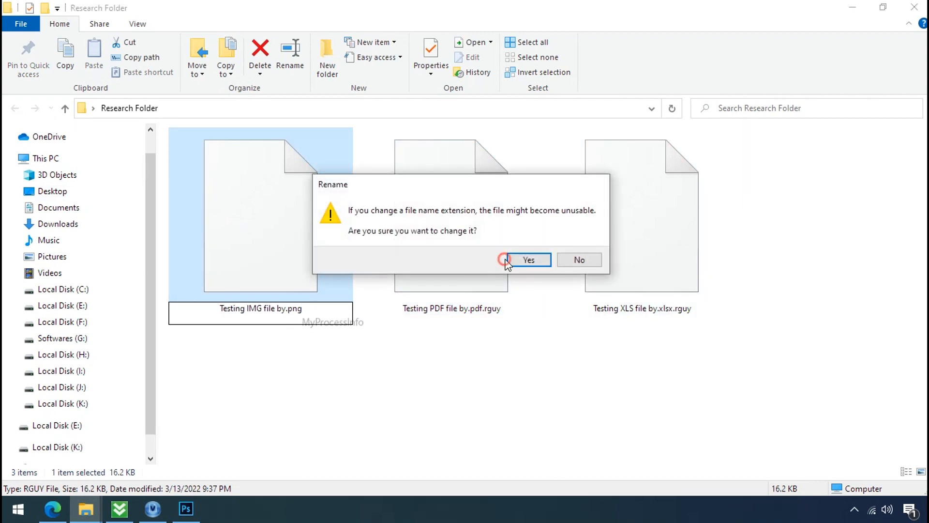
pyautogui.click(527, 259)
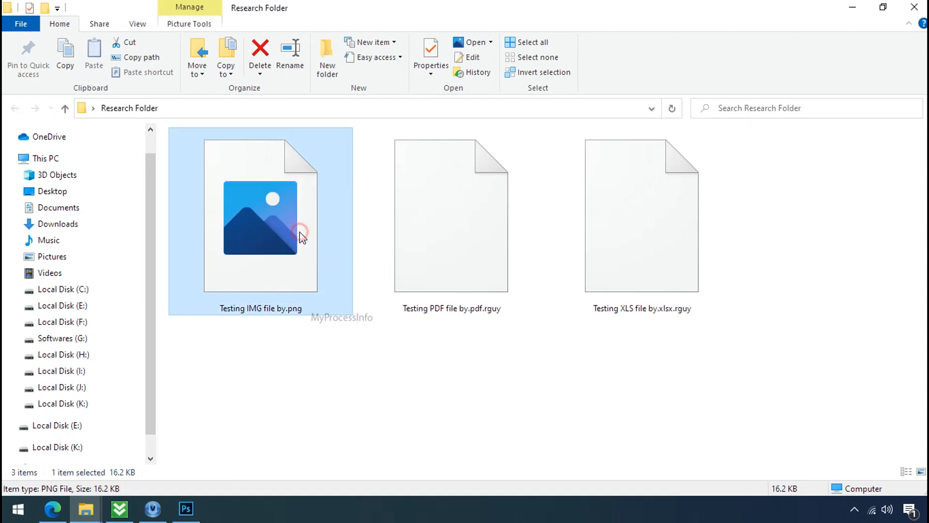
pyautogui.doubleClick(259, 217)
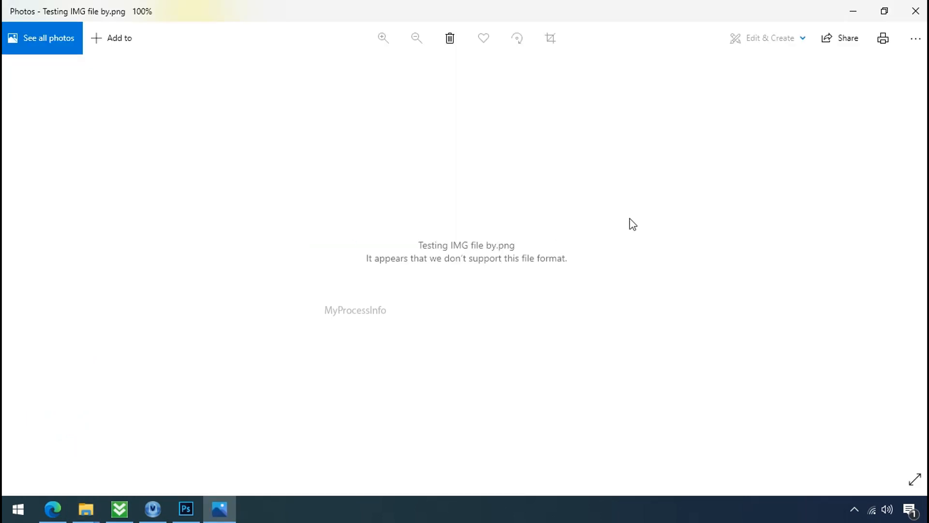
pyautogui.click(916, 11)
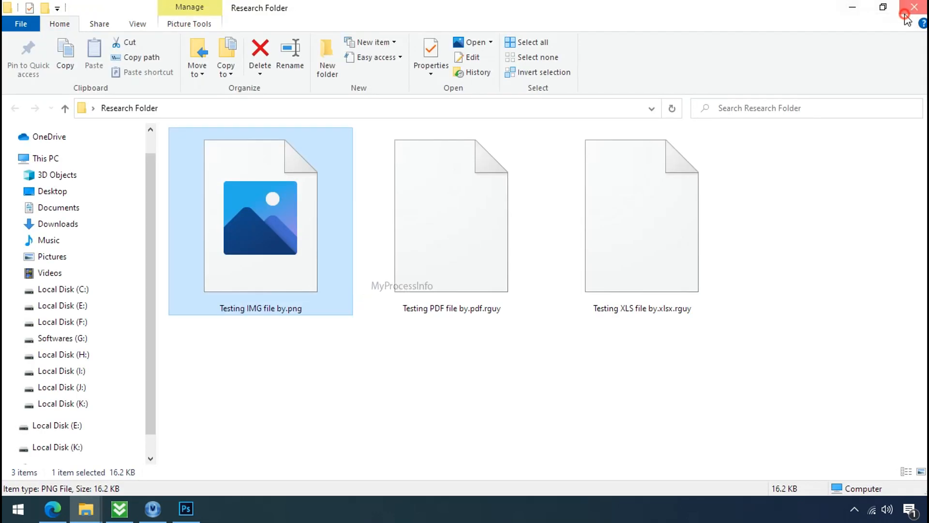
pyautogui.click(913, 7)
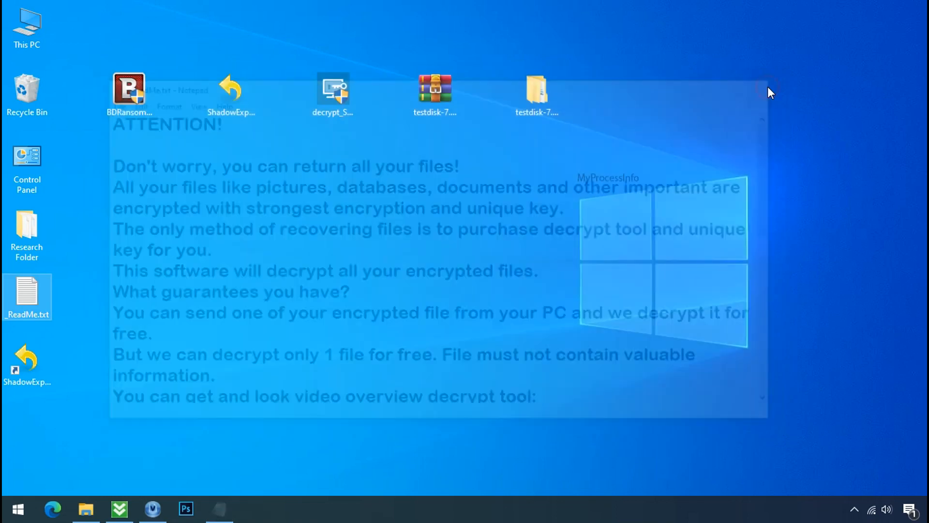
# - Download the Bitdefender Ransomware Recognition Tool from the blog page and run it
pyautogui.click(53, 509)
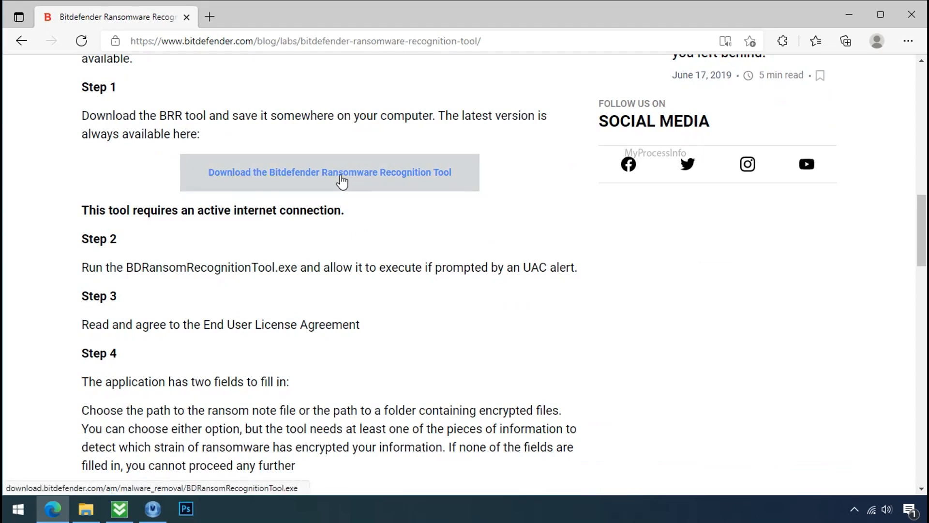
pyautogui.click(330, 172)
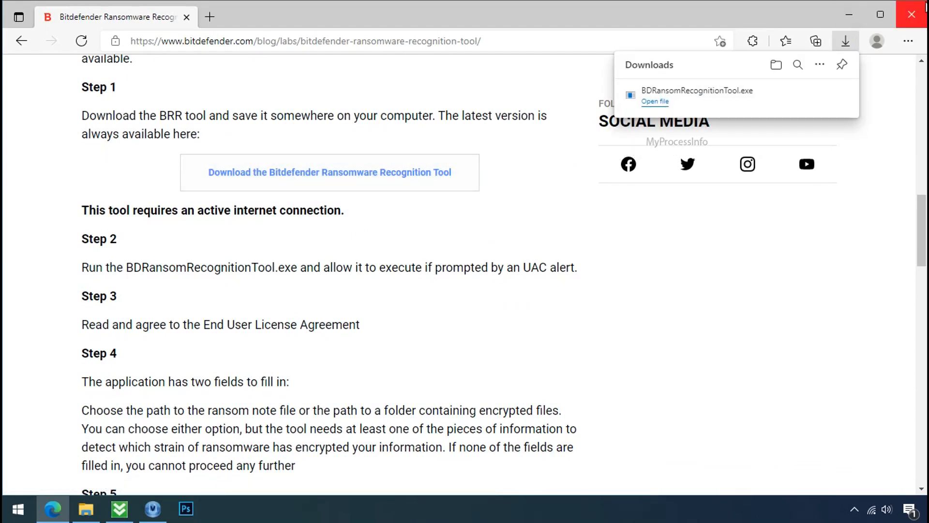
pyautogui.click(655, 101)
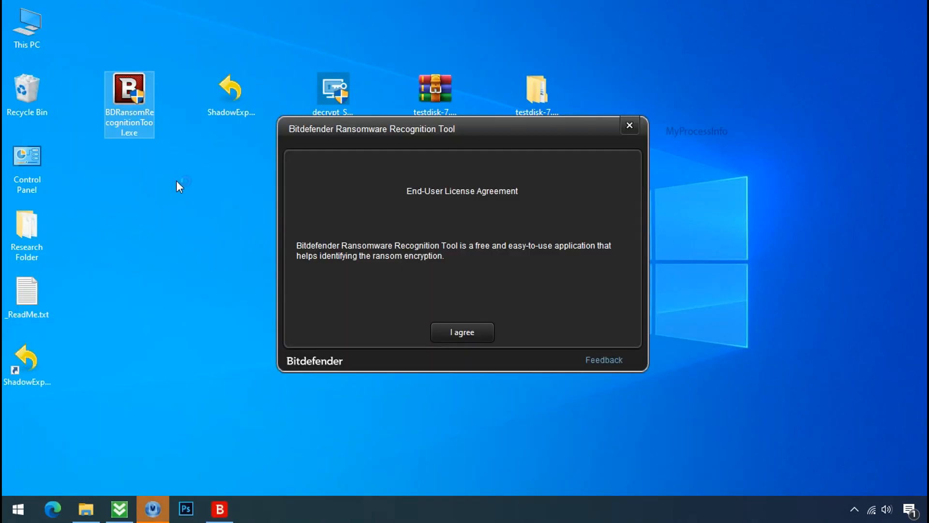
# - Accept the license, scan the _ReadMe.txt ransom note (STOP tops results), then close the tool
pyautogui.click(462, 332)
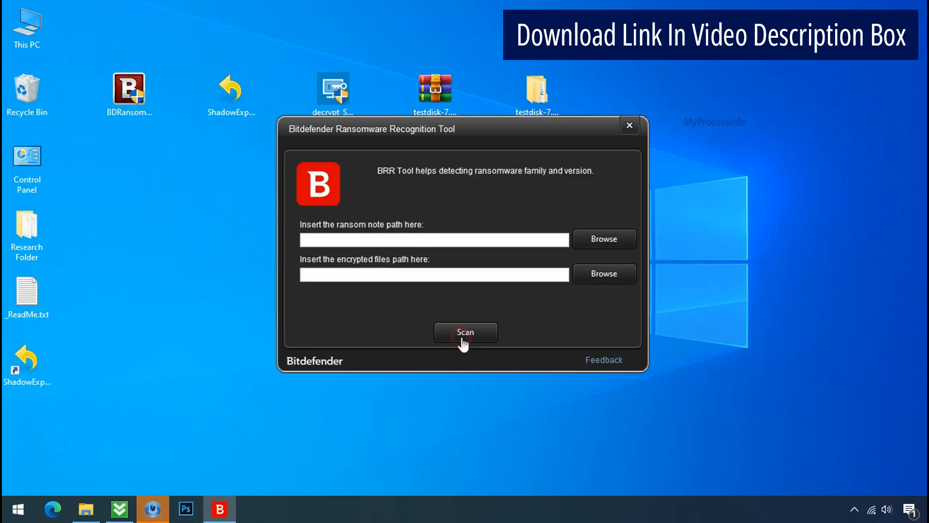
pyautogui.moveTo(605, 239)
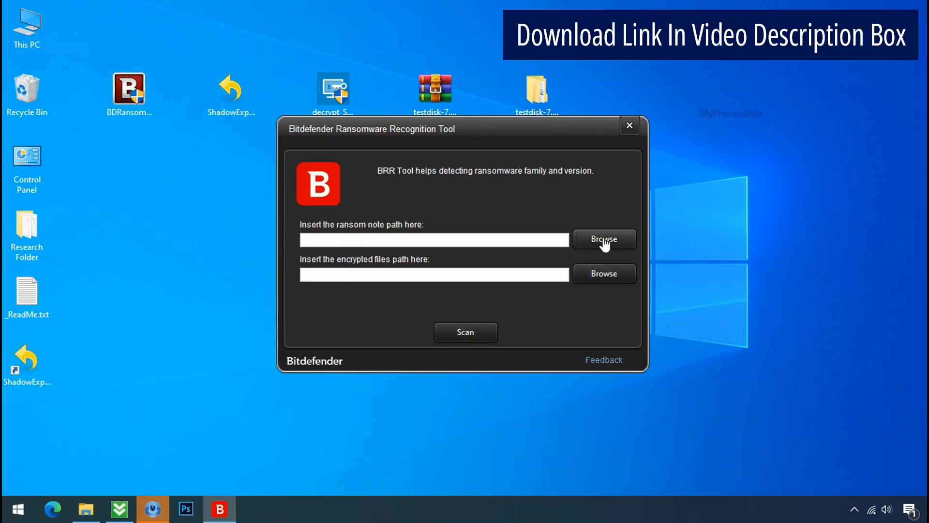
pyautogui.click(603, 238)
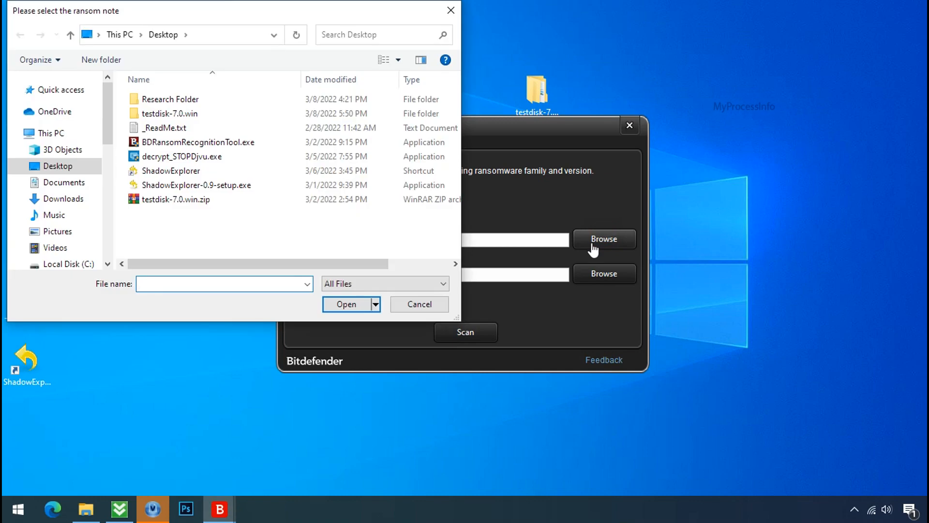
pyautogui.click(168, 127)
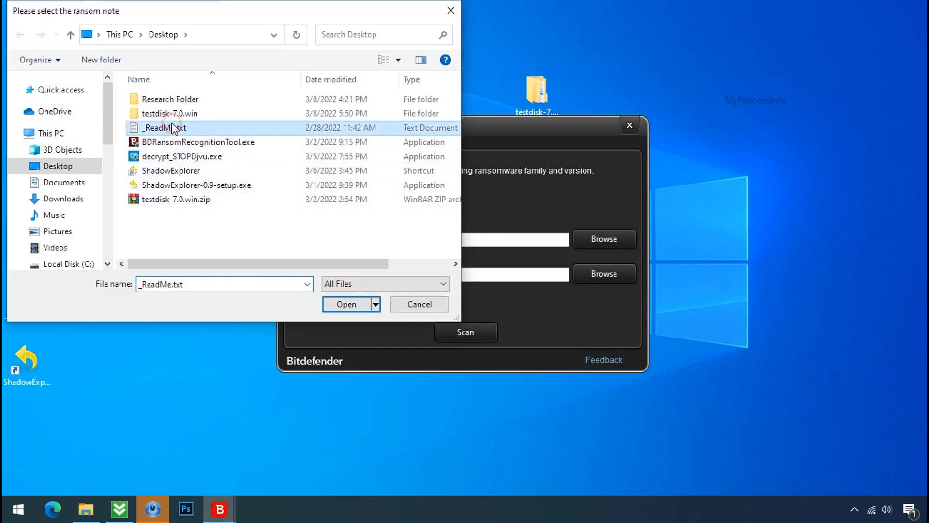
pyautogui.click(346, 304)
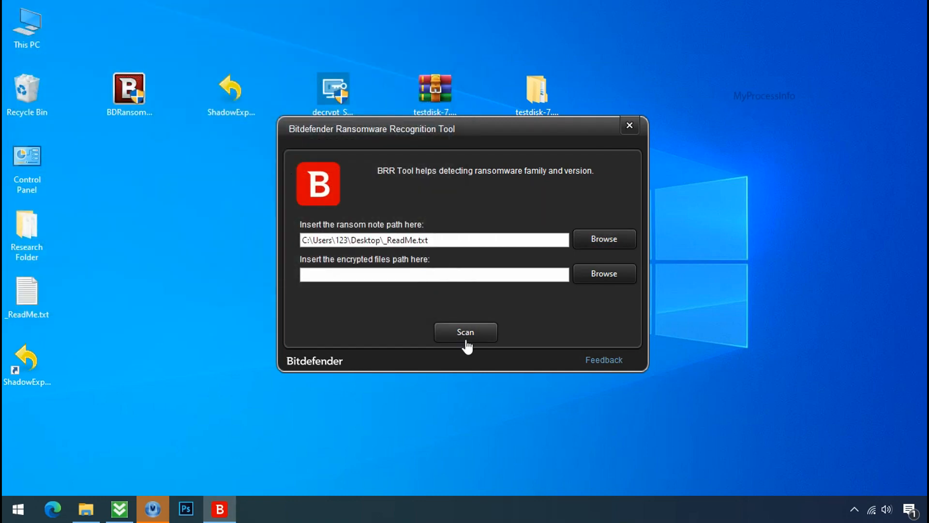
pyautogui.click(465, 331)
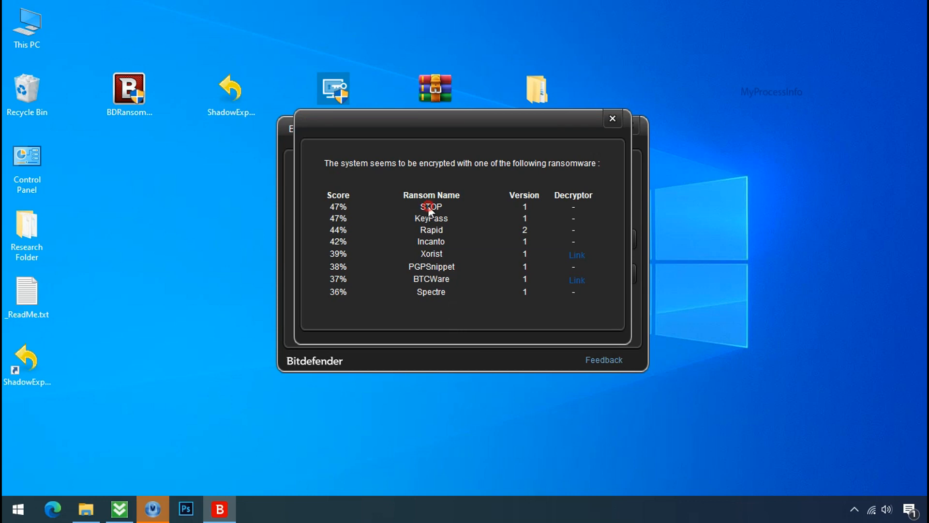
pyautogui.click(613, 118)
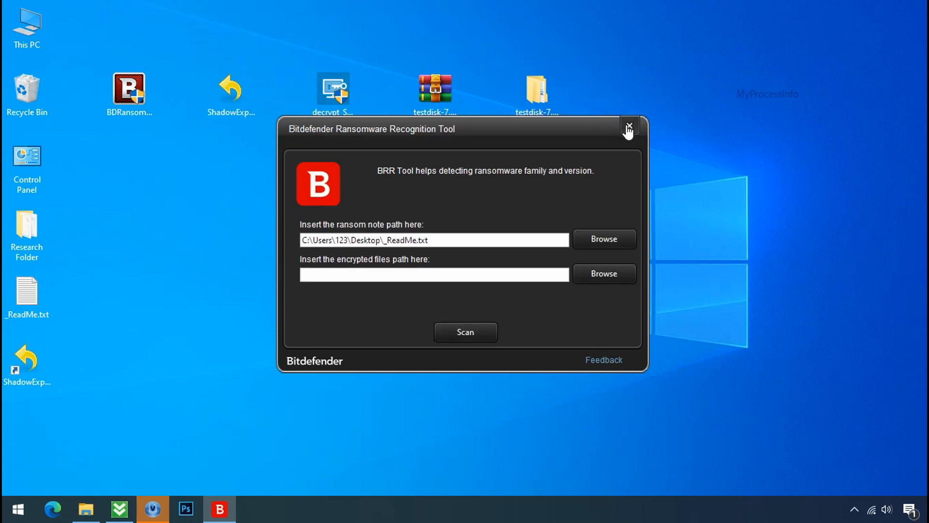
pyautogui.click(628, 128)
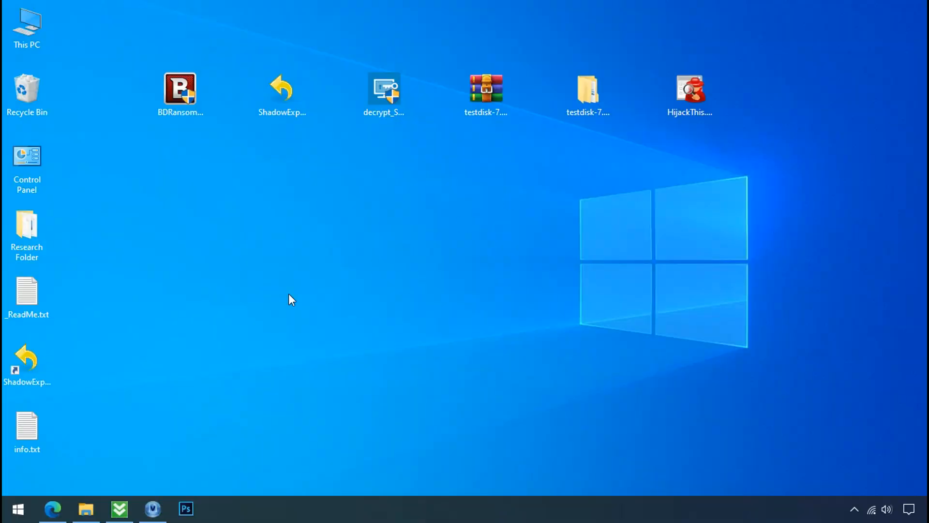
# - Open %LOCALAPPDATA%, enter the randomly named folder, and right-click D6E1.exe
pyautogui.click(17, 509)
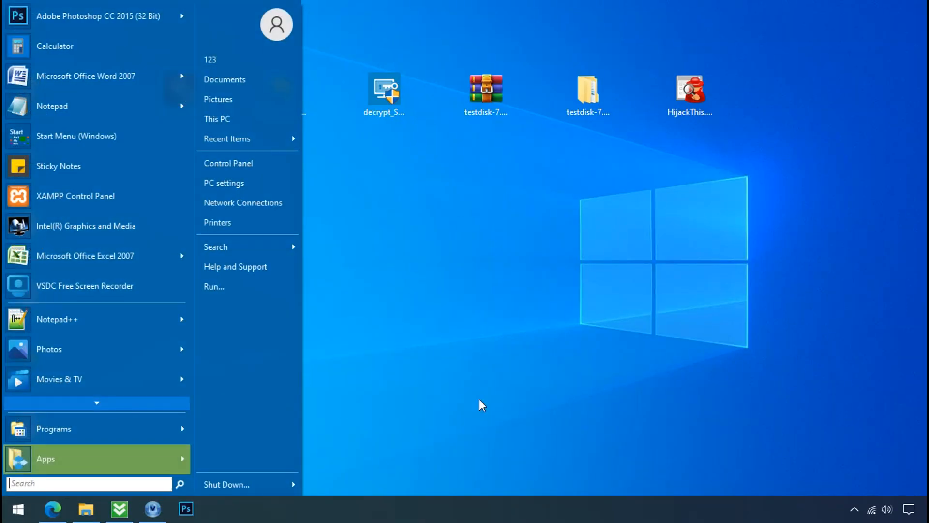
pyautogui.write('%LOCALAPPDATA%')
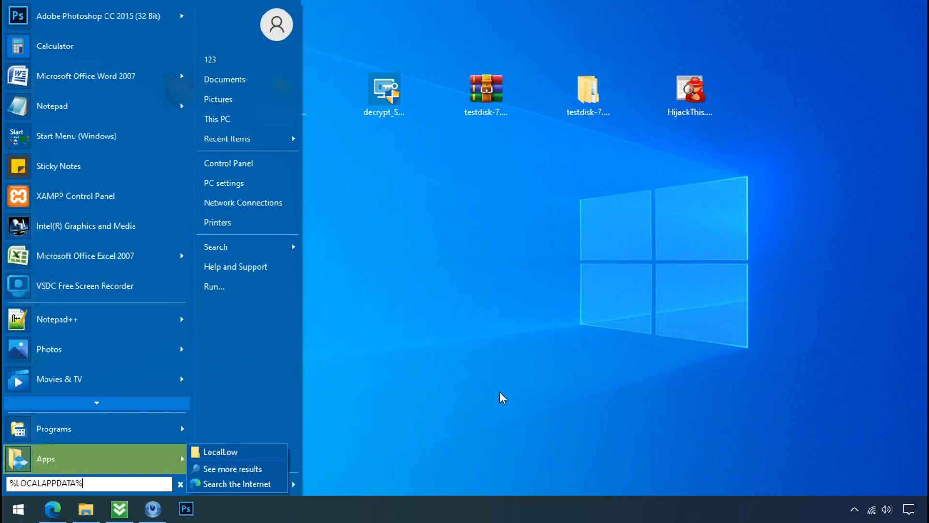
pyautogui.press('enter')
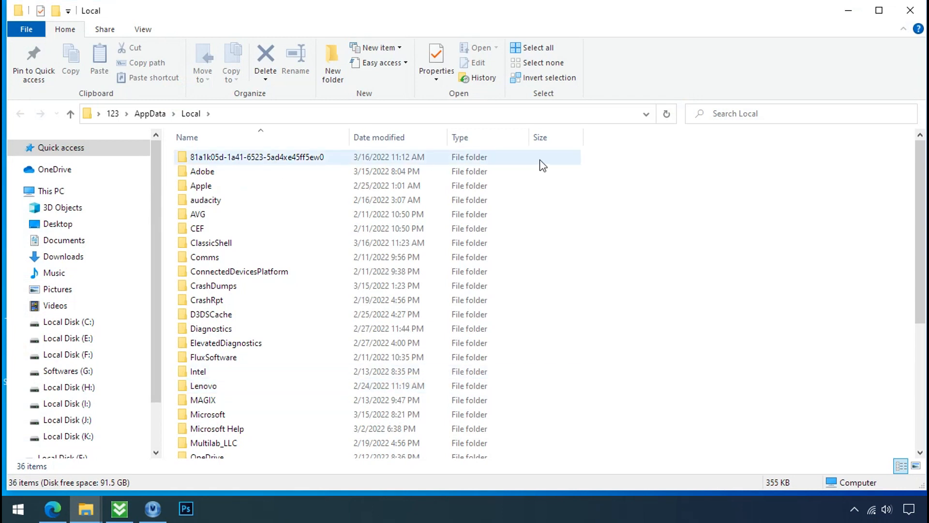
pyautogui.click(257, 156)
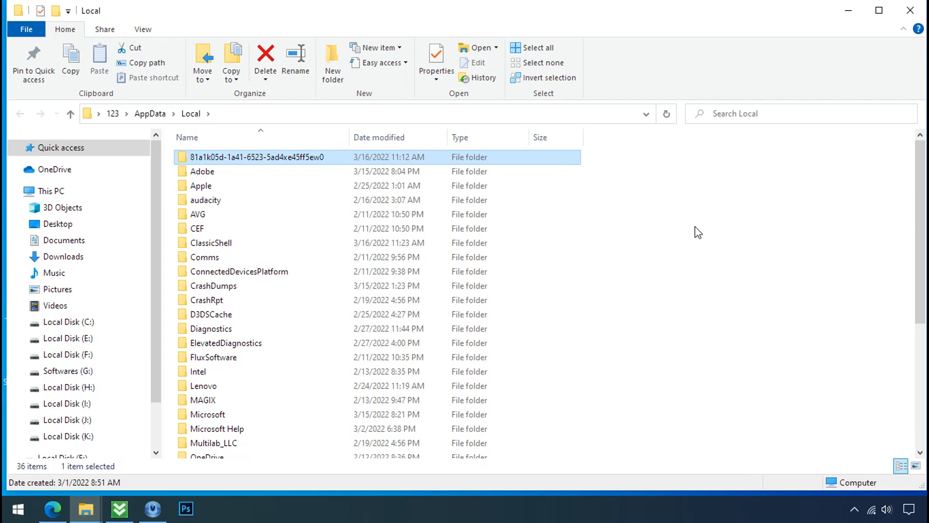
pyautogui.doubleClick(257, 156)
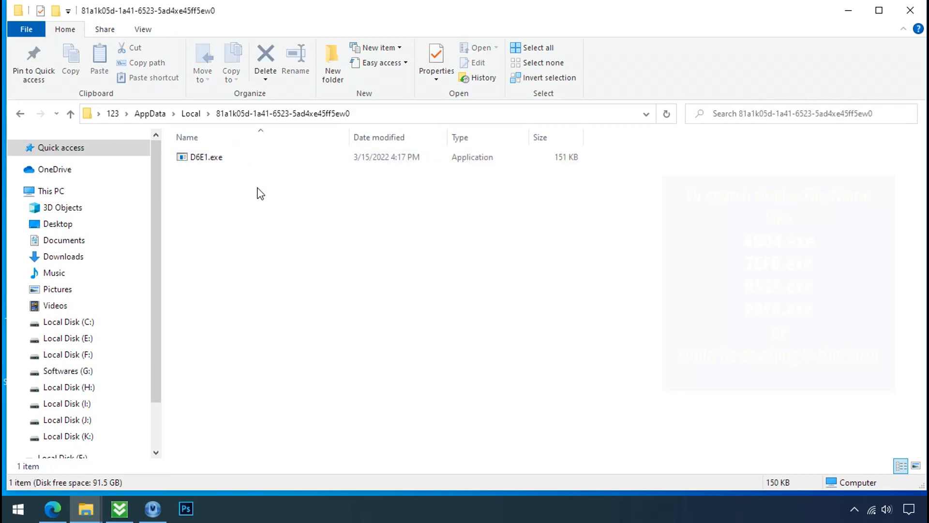
pyautogui.click(206, 157)
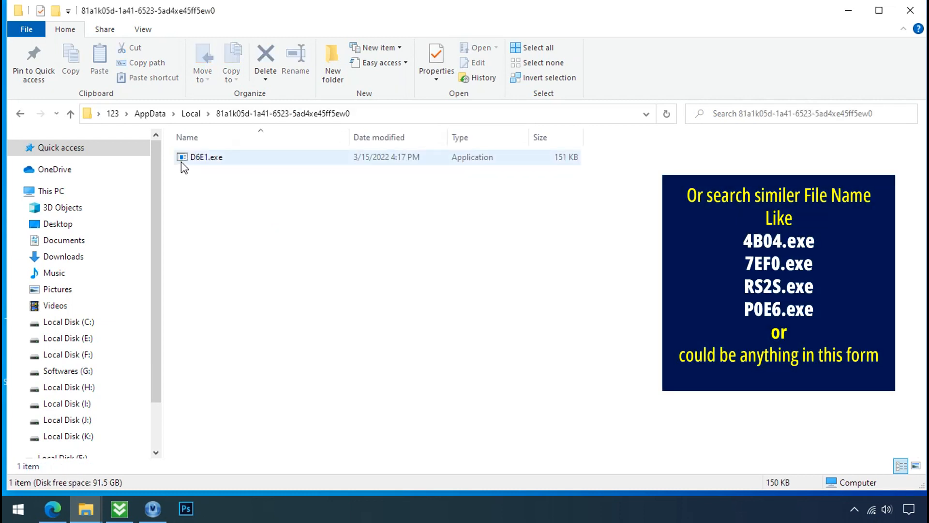
pyautogui.rightClick(205, 157)
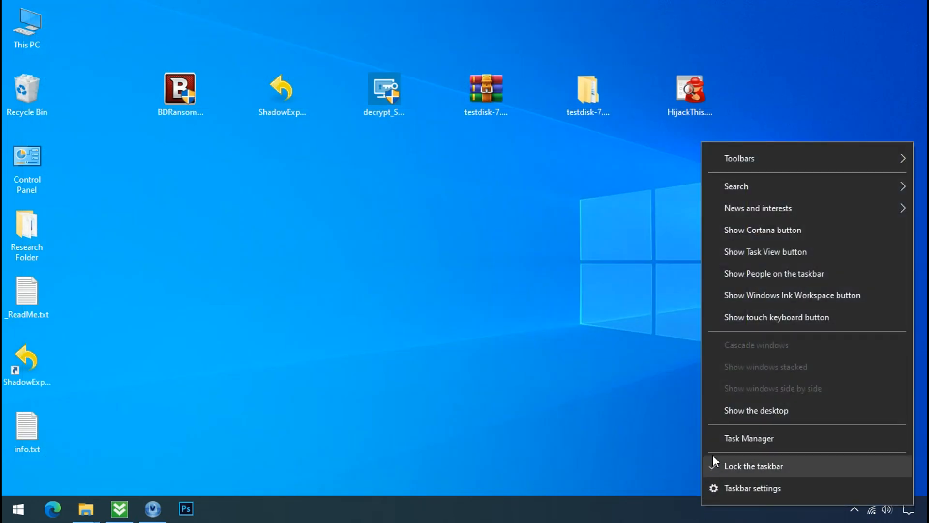
# - End both D6E1.exe processes, open its file location, and confirm its startup entry is Disabled
pyautogui.click(749, 439)
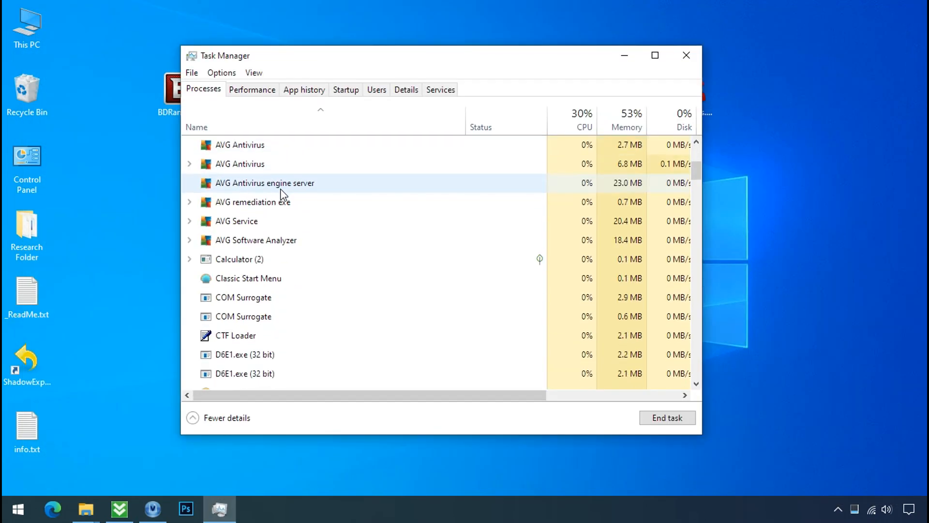
pyautogui.scroll(-3)
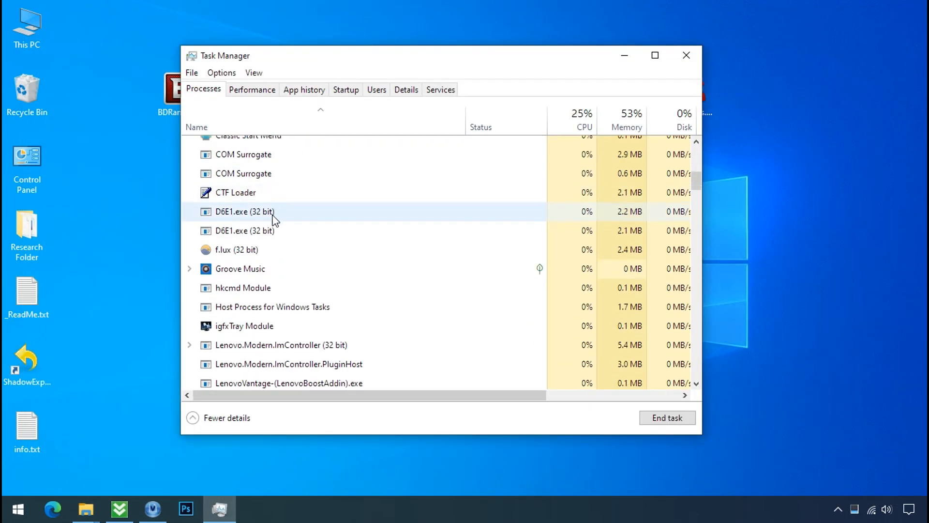
pyautogui.click(243, 230)
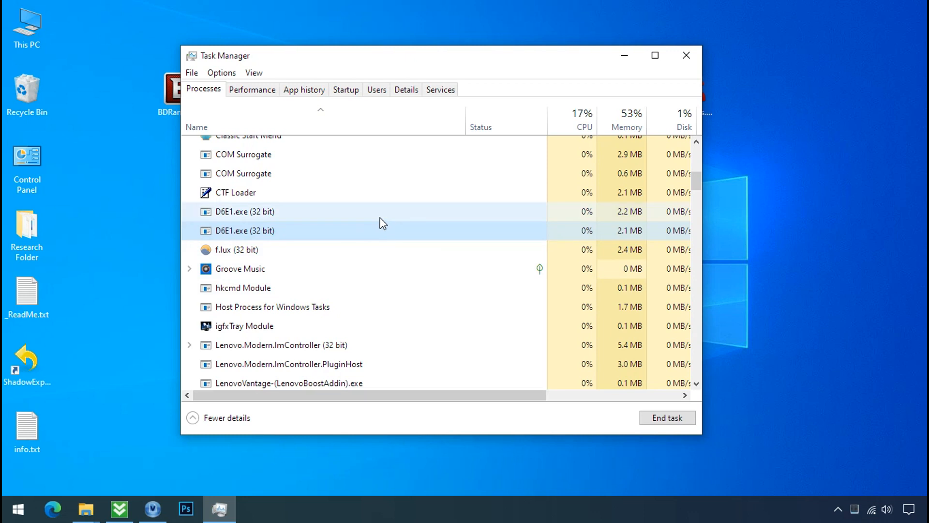
pyautogui.moveTo(342, 221)
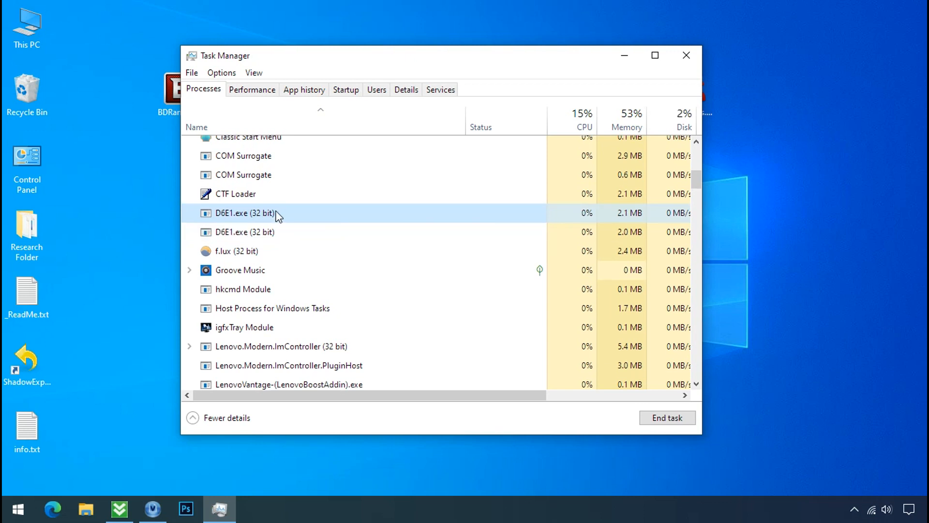
pyautogui.rightClick(243, 213)
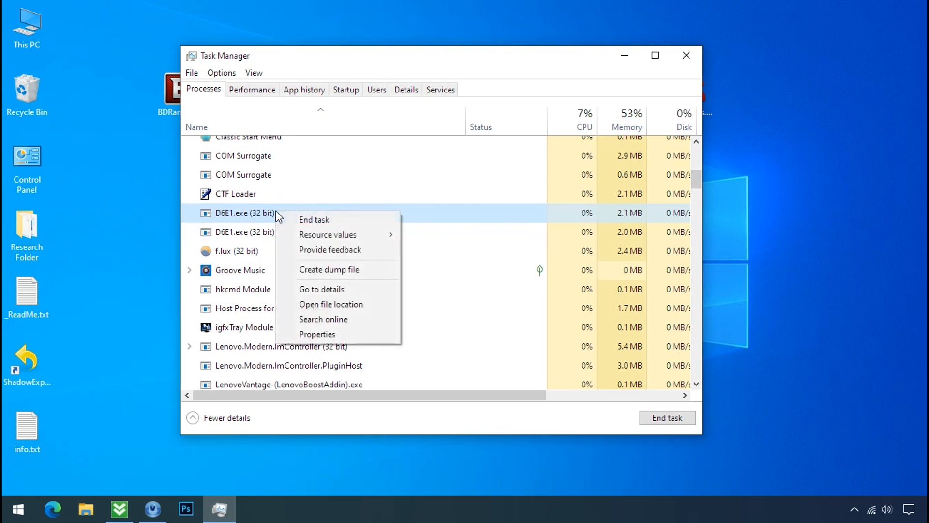
pyautogui.click(299, 308)
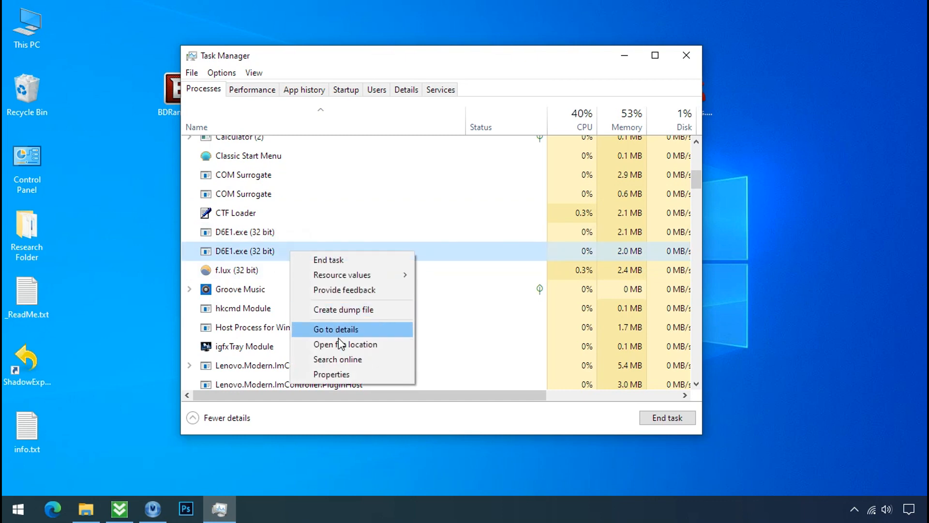
pyautogui.click(345, 345)
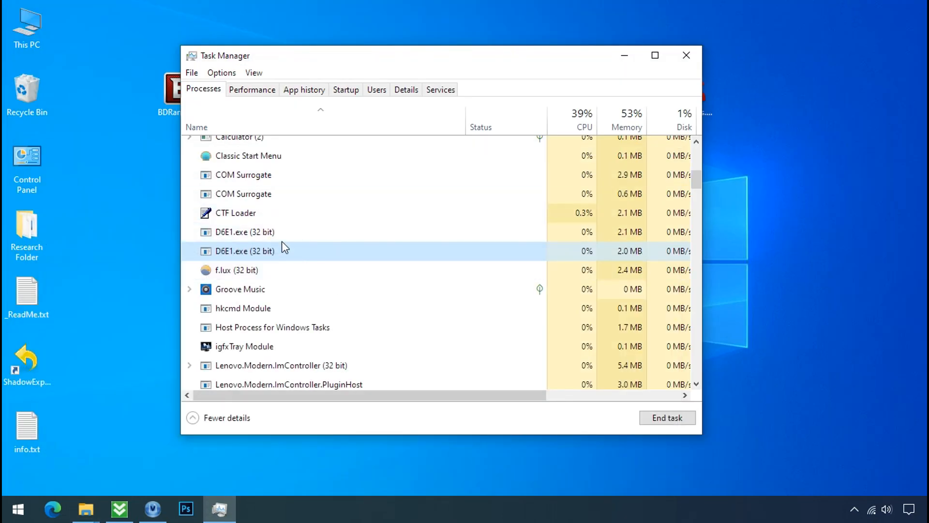
pyautogui.rightClick(243, 232)
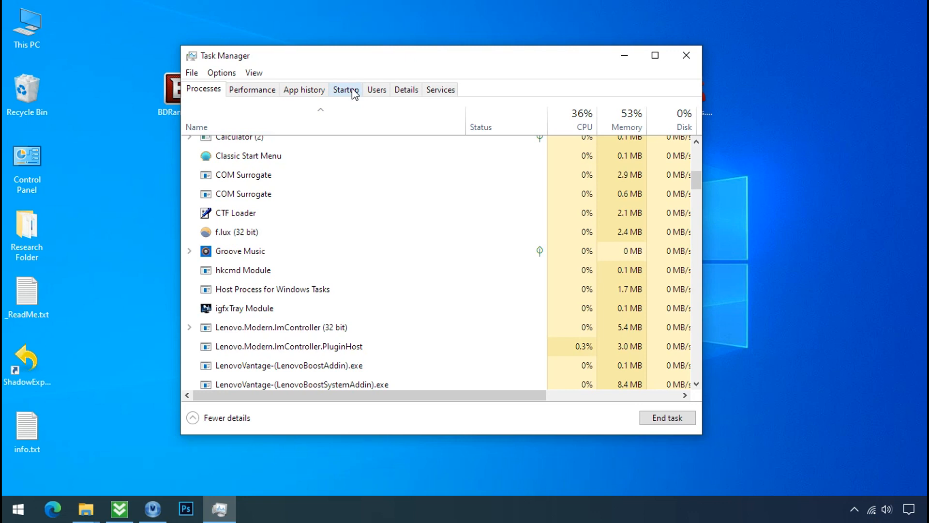
pyautogui.click(345, 89)
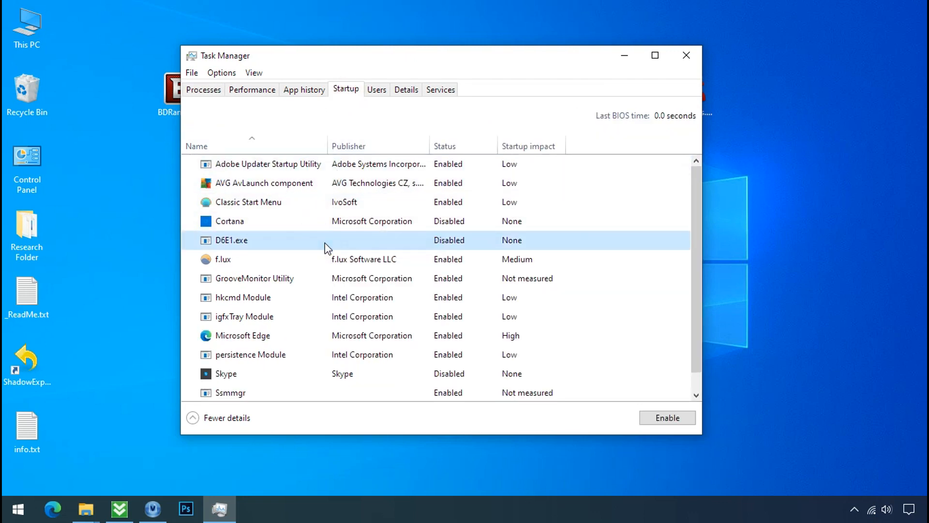
pyautogui.click(686, 55)
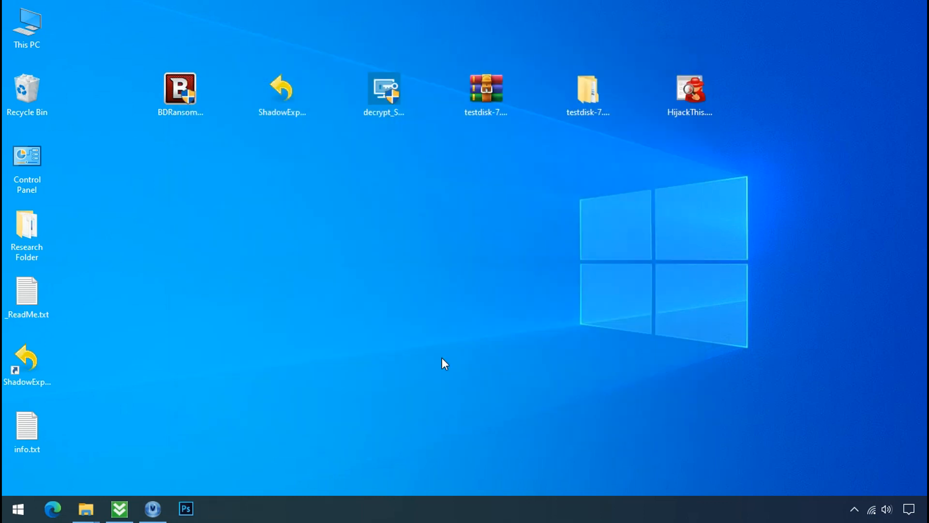
pyautogui.moveTo(85, 509)
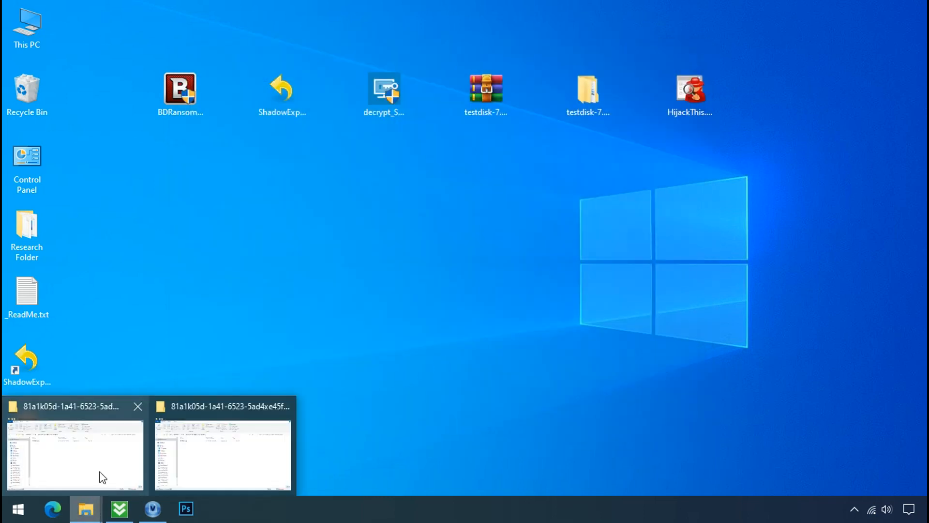
# - Try deleting D6E1.exe from its AppData folder, which returns File Access Denied
pyautogui.click(224, 454)
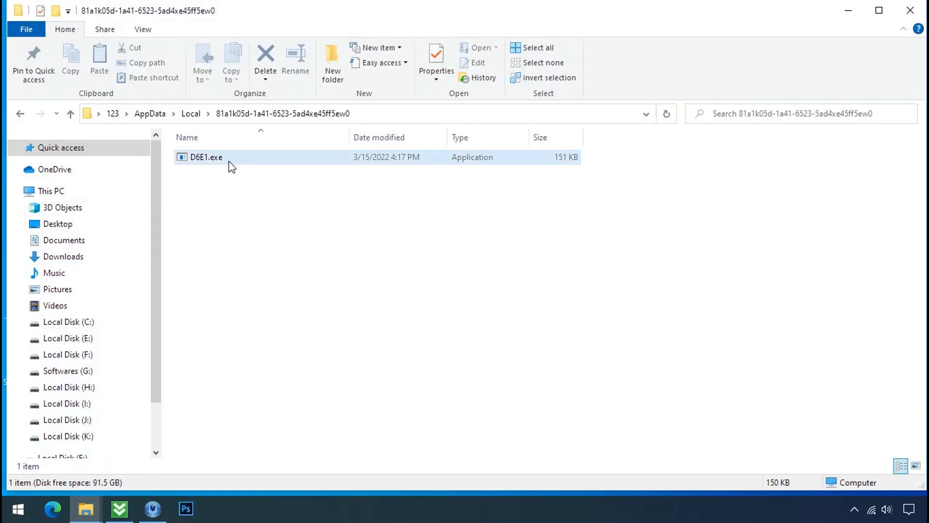
pyautogui.click(206, 157)
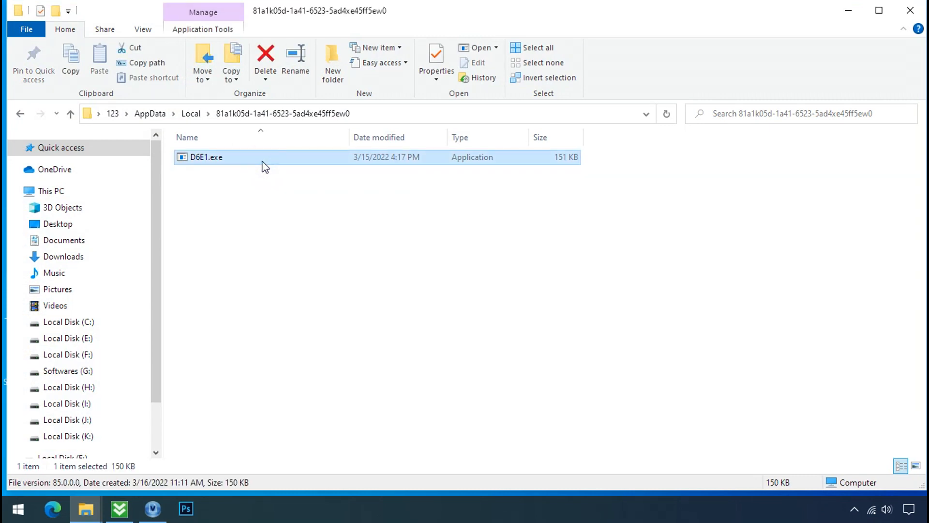
pyautogui.rightClick(206, 157)
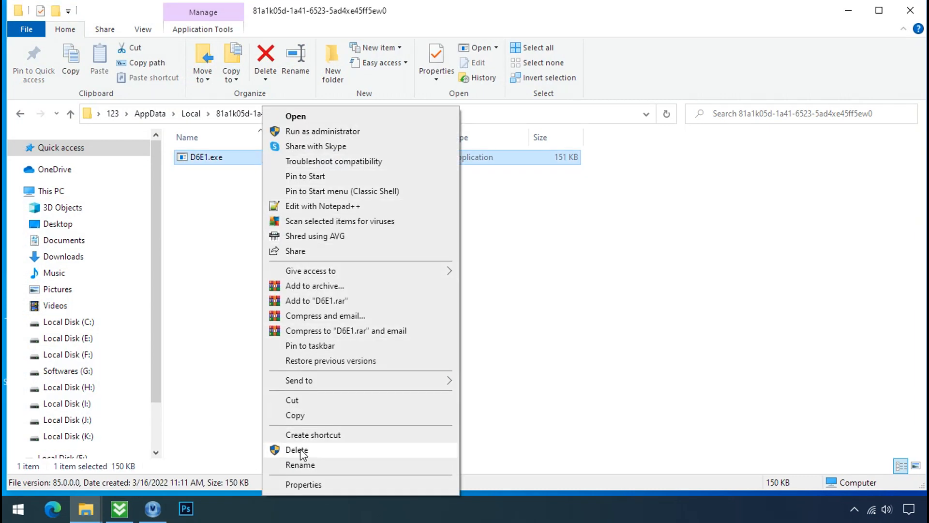
pyautogui.click(297, 450)
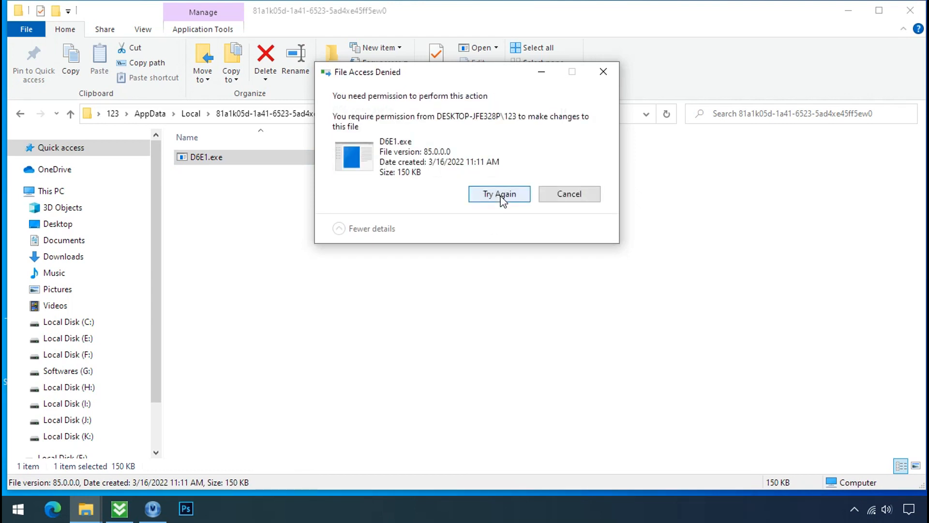
pyautogui.moveTo(557, 143)
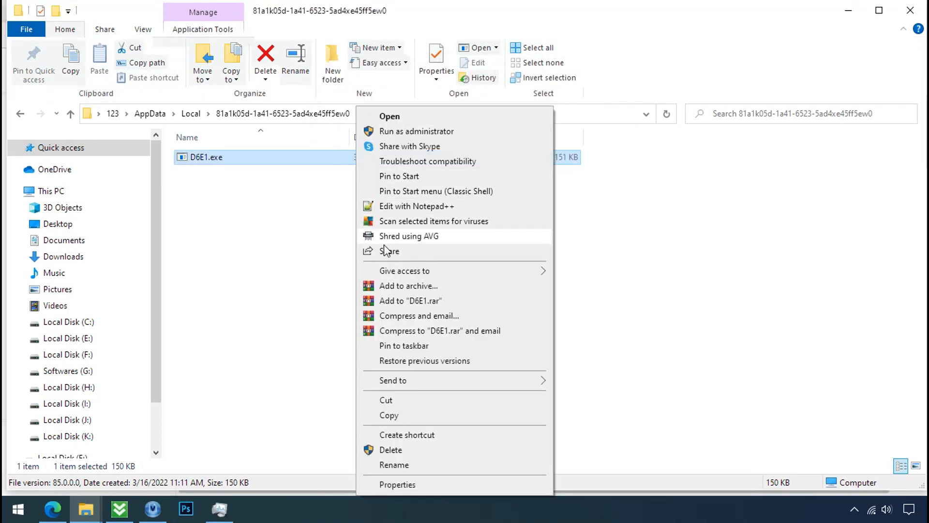
# - Disable inheritance on D6E1.exe, convert permissions, and remove the Everyone deny entry
pyautogui.click(396, 484)
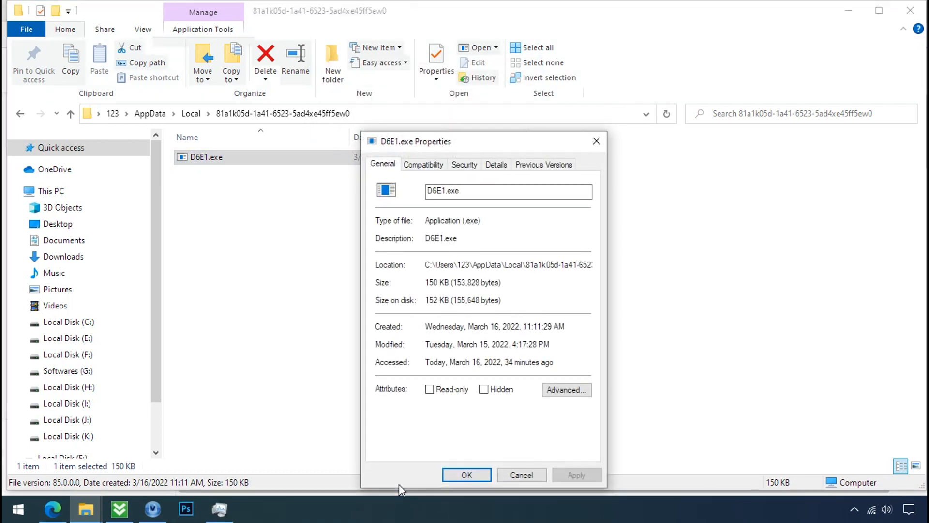
pyautogui.click(464, 164)
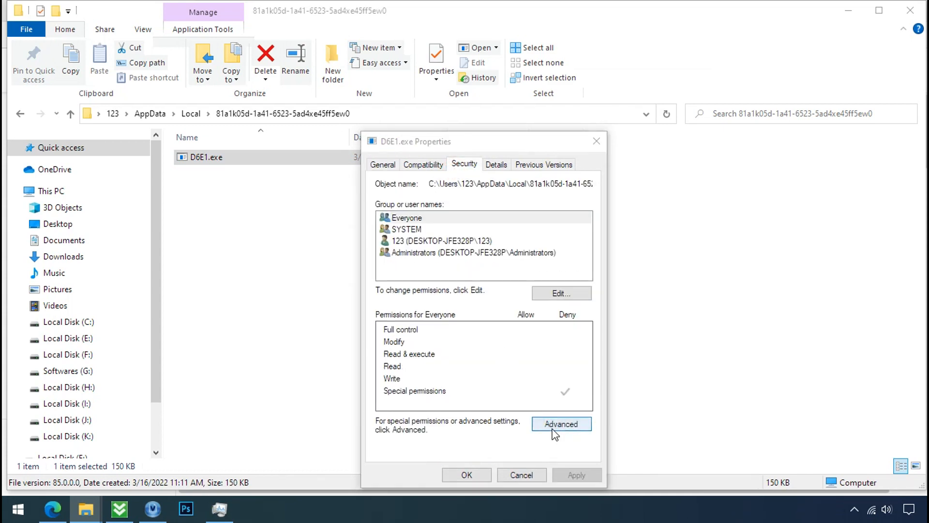
pyautogui.click(560, 424)
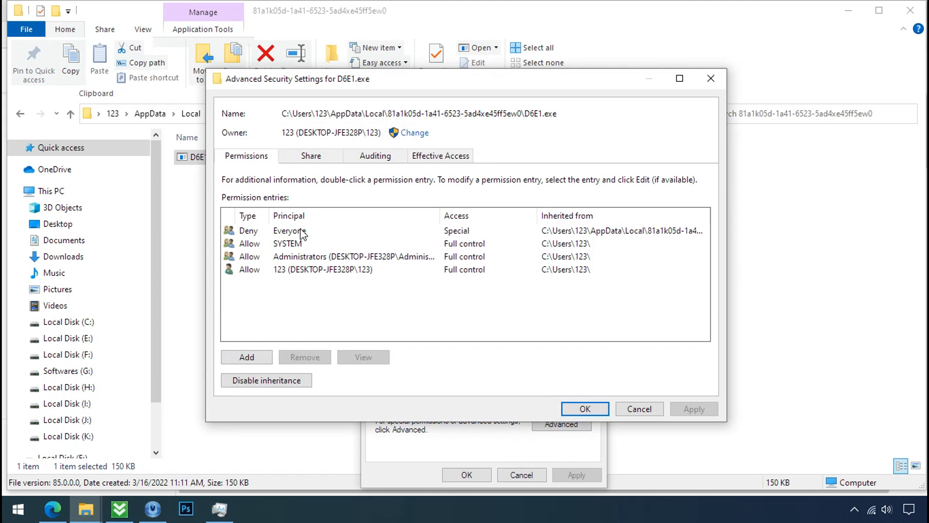
pyautogui.click(266, 380)
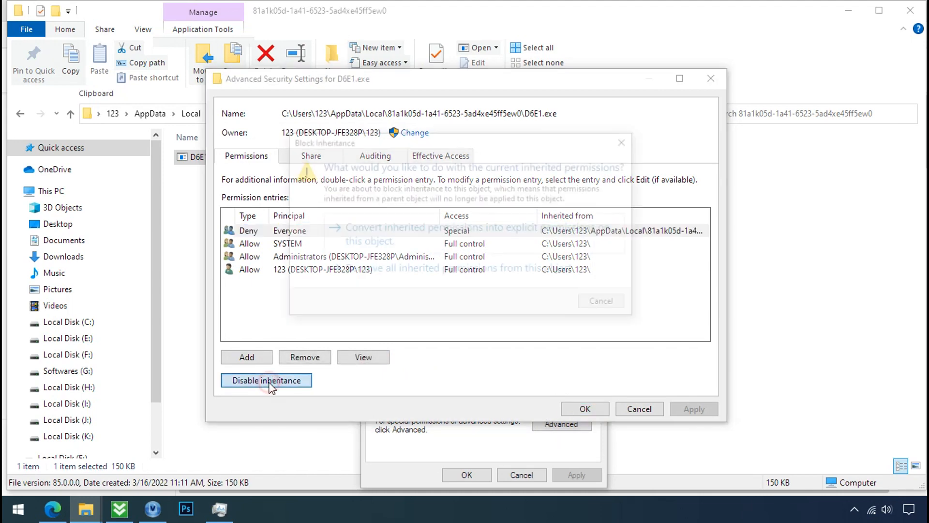
pyautogui.click(265, 380)
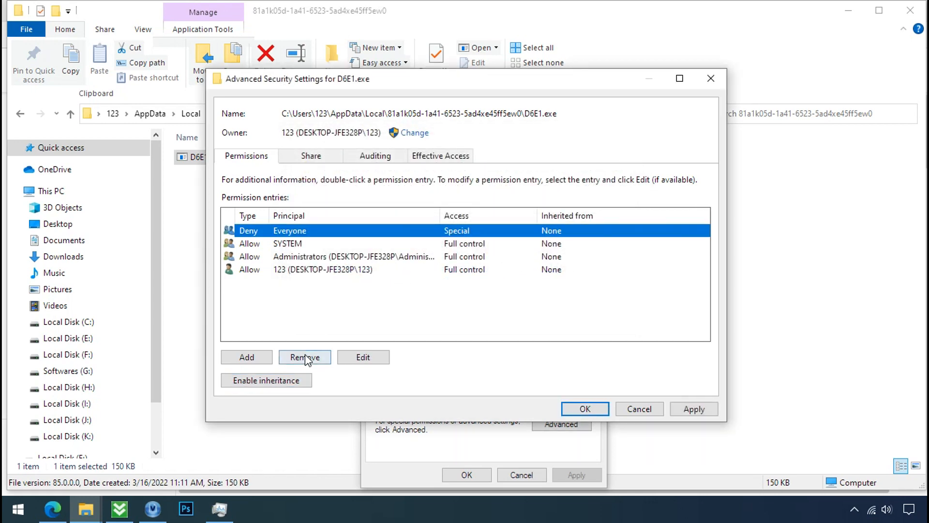
pyautogui.click(304, 357)
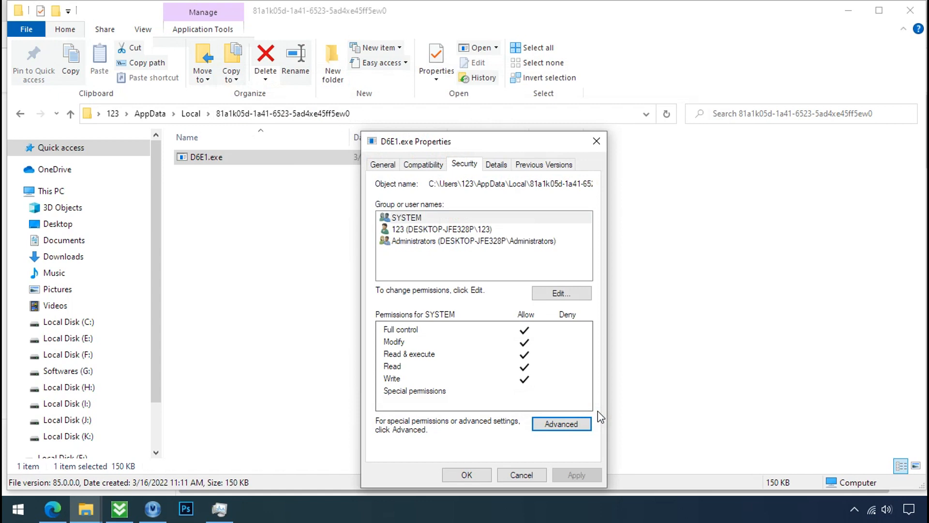
pyautogui.click(465, 474)
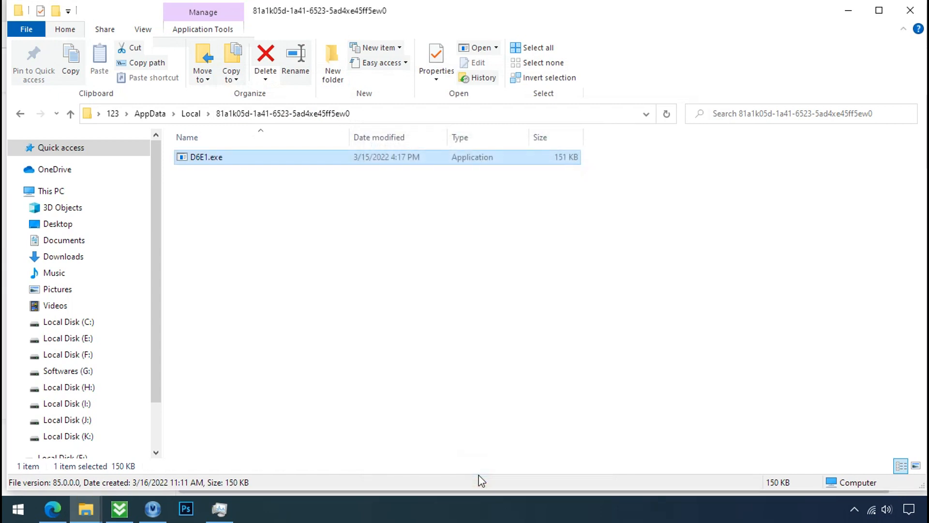
# - Delete D6E1.exe from the randomly named AppData folder
pyautogui.rightClick(206, 156)
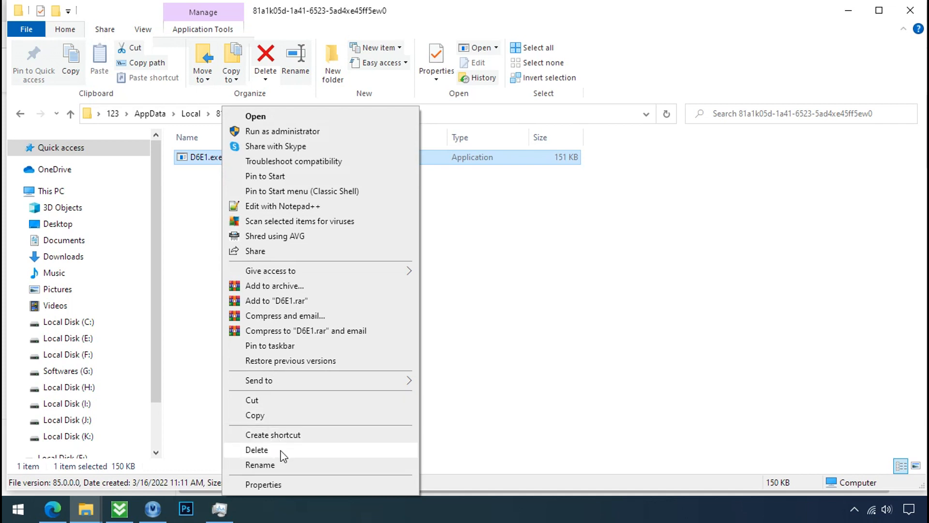
pyautogui.click(256, 450)
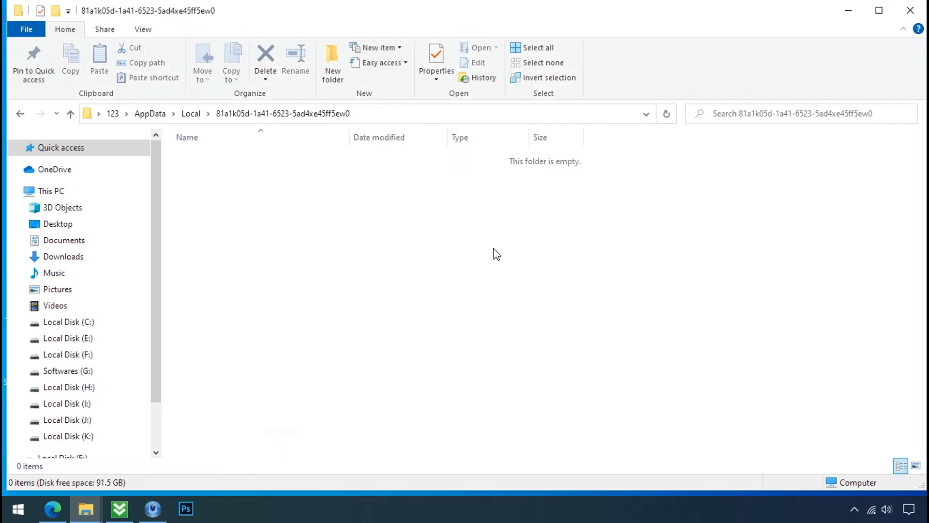
pyautogui.moveTo(915, 10)
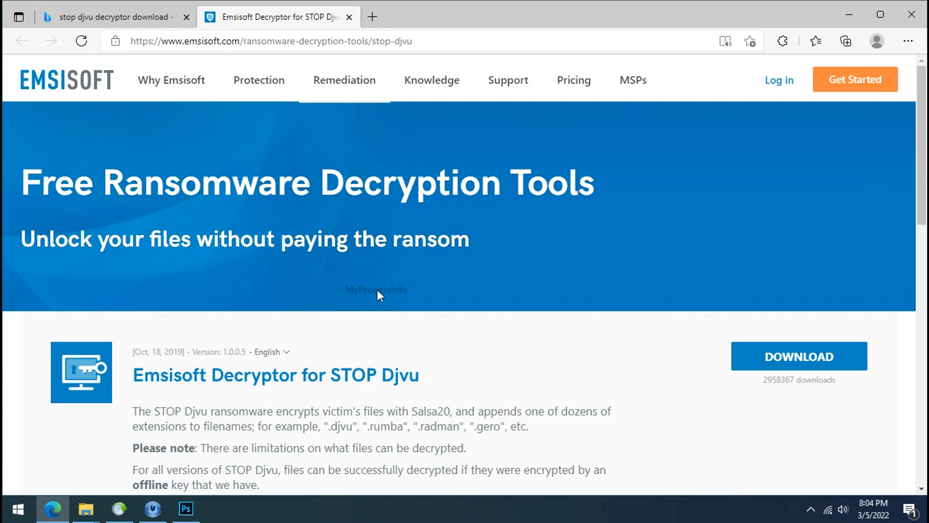
# - Finish downloading decrypt_STOPDjvu from Emsisoft's site and close Edge
pyautogui.scroll(-3)
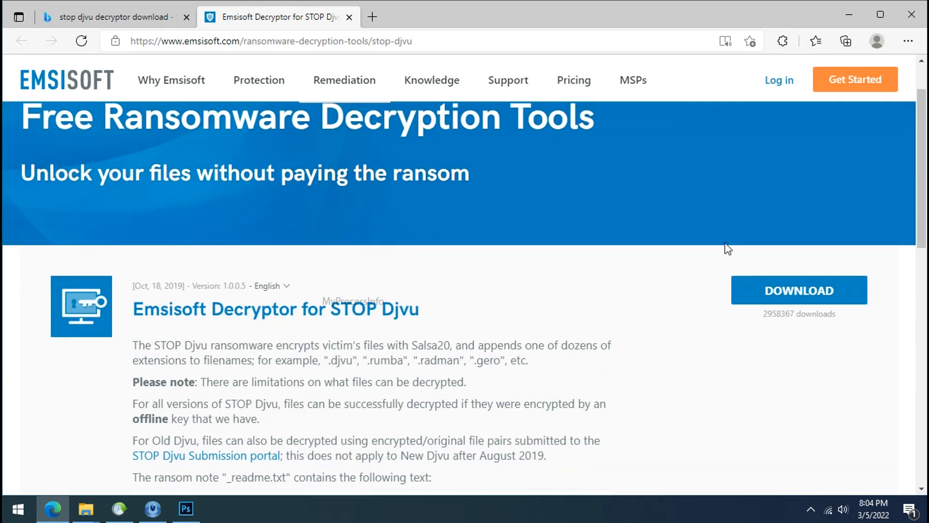
pyautogui.click(800, 290)
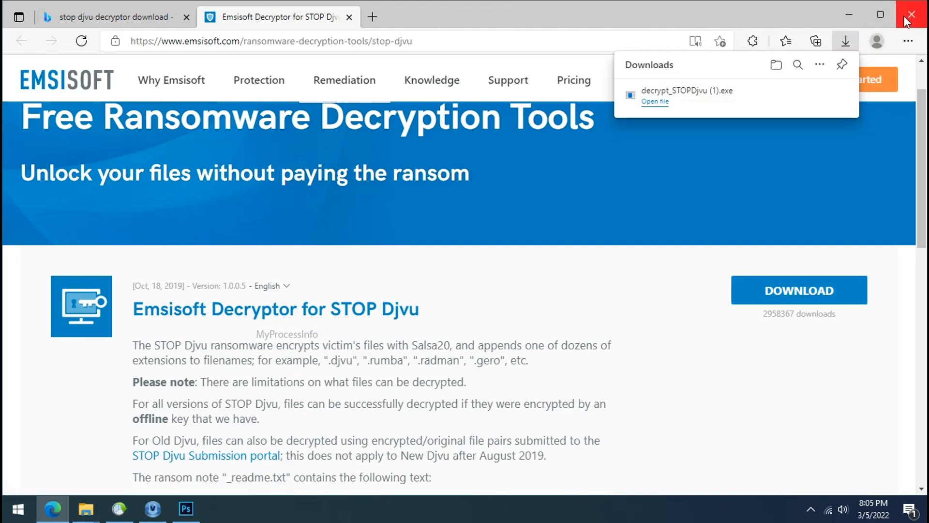
pyautogui.click(912, 14)
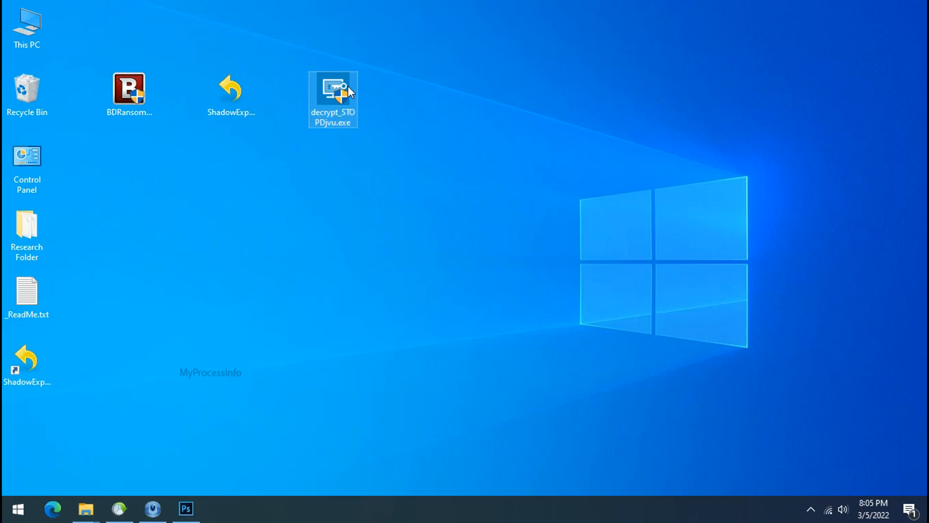
# - Run decrypt_STOPDjvu.exe from the desktop, agree to the license, and acknowledge the disclaimer
pyautogui.doubleClick(332, 99)
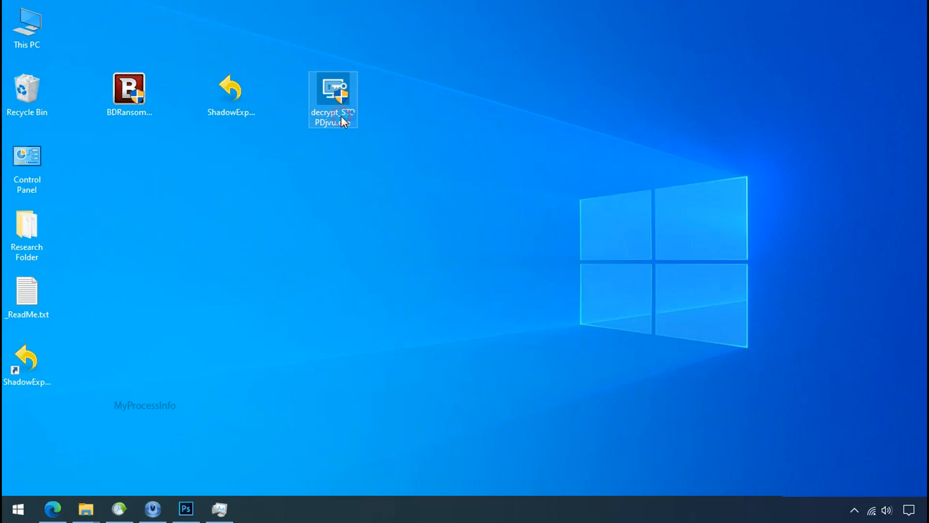
pyautogui.doubleClick(333, 98)
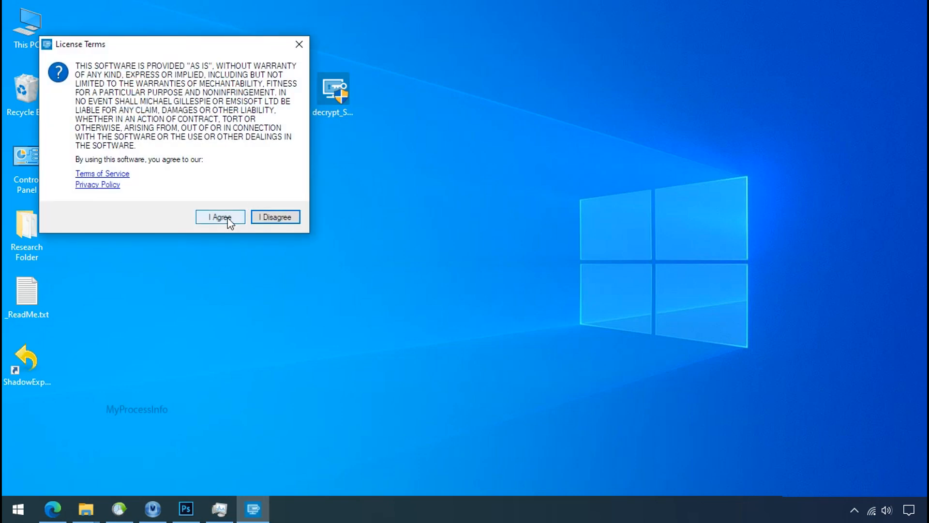
pyautogui.click(220, 216)
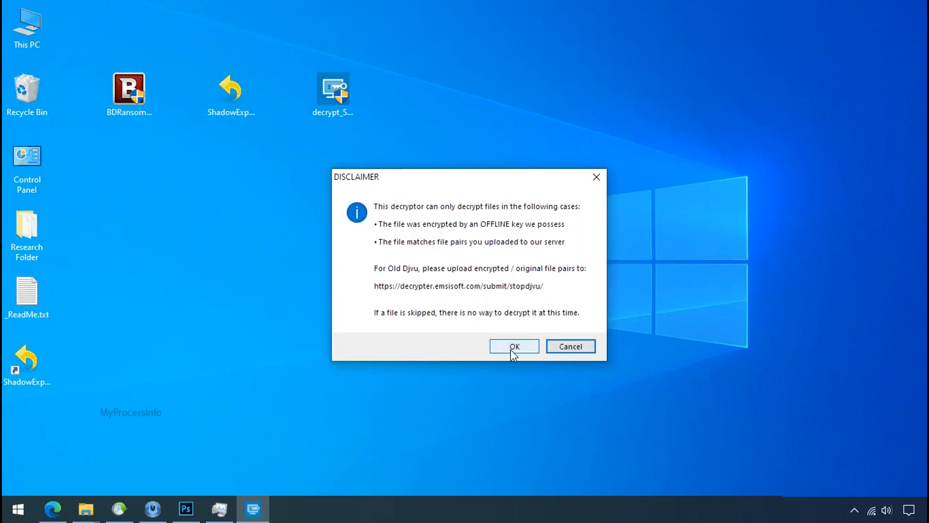
pyautogui.click(513, 346)
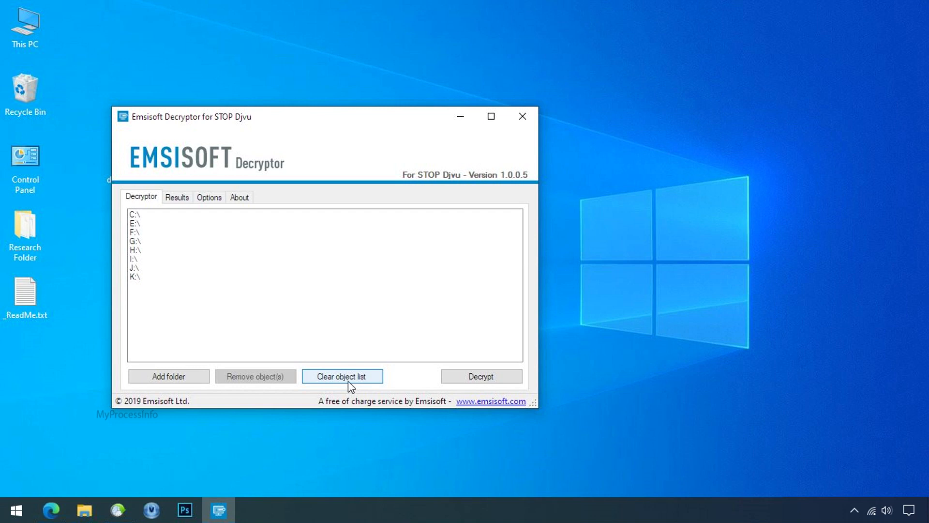
# - Replace the preset drive list with the desktop Research Folder and run Decrypt on it
pyautogui.click(342, 377)
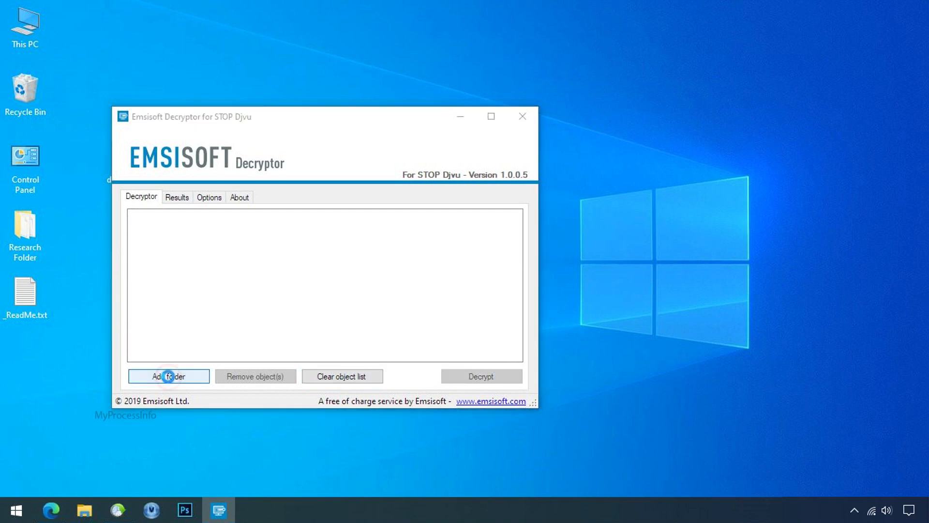
pyautogui.click(168, 376)
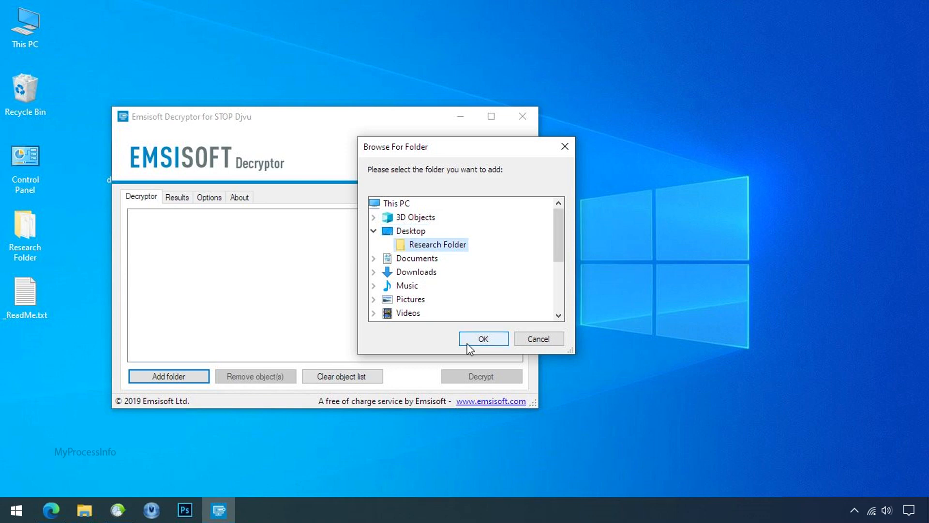
pyautogui.click(483, 338)
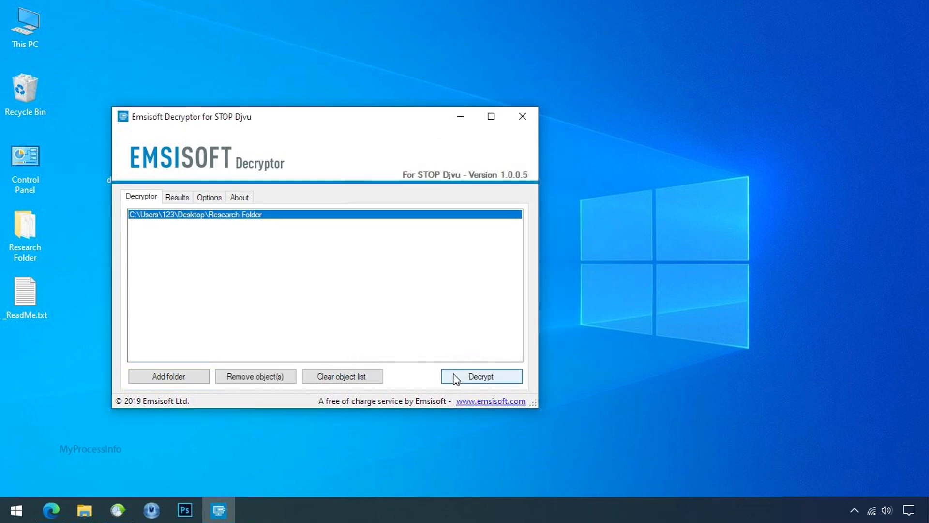
pyautogui.click(481, 376)
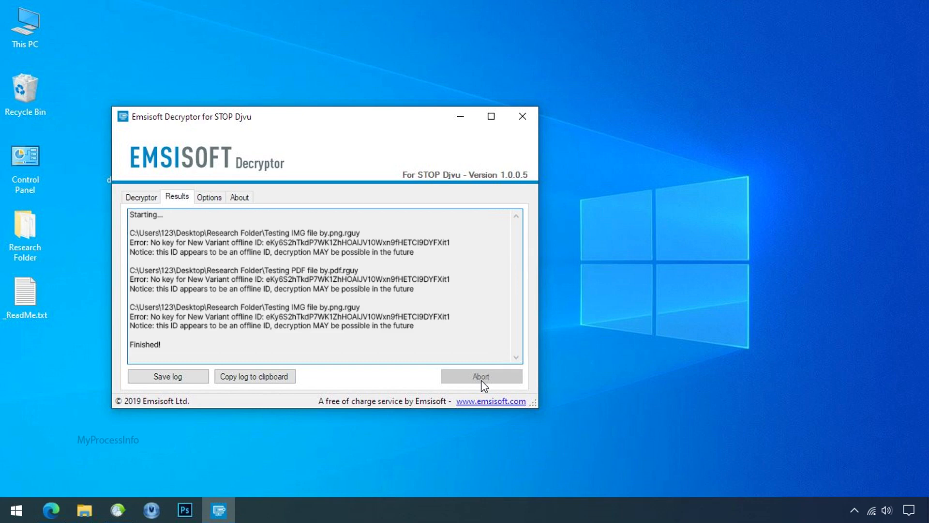
pyautogui.moveTo(530, 375)
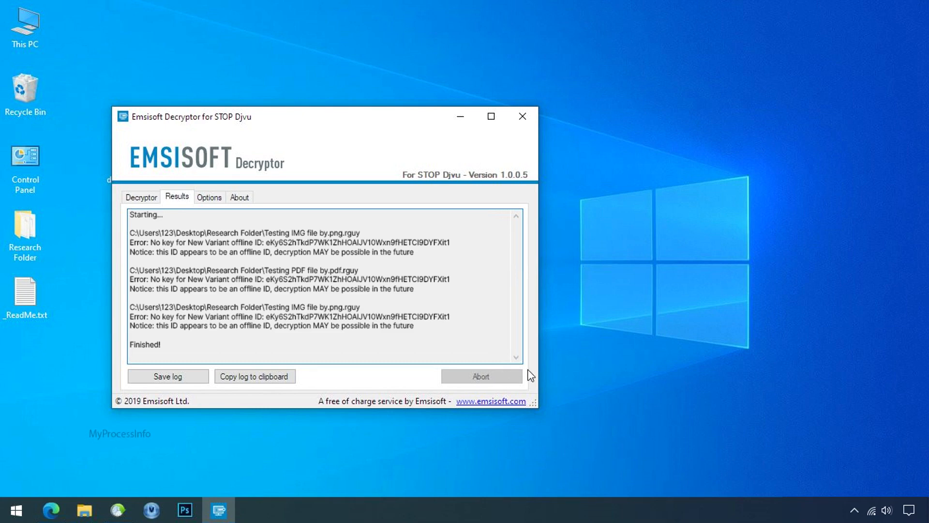
pyautogui.moveTo(557, 372)
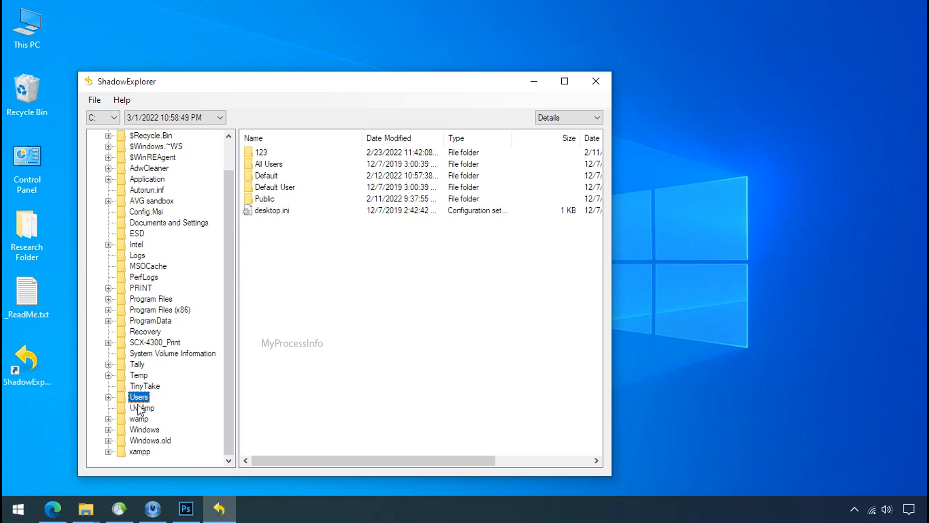
# - Open the 123 user folder under Users in the C: snapshot
pyautogui.click(261, 152)
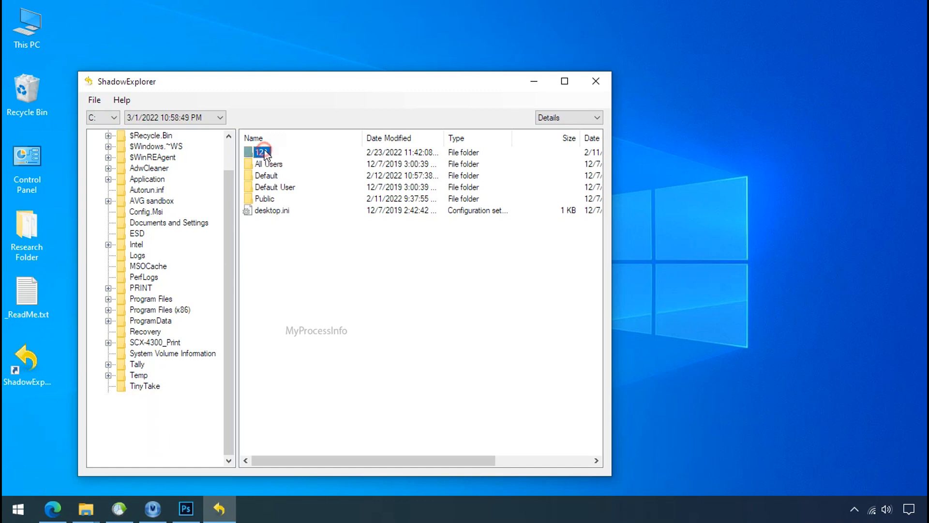
pyautogui.doubleClick(260, 152)
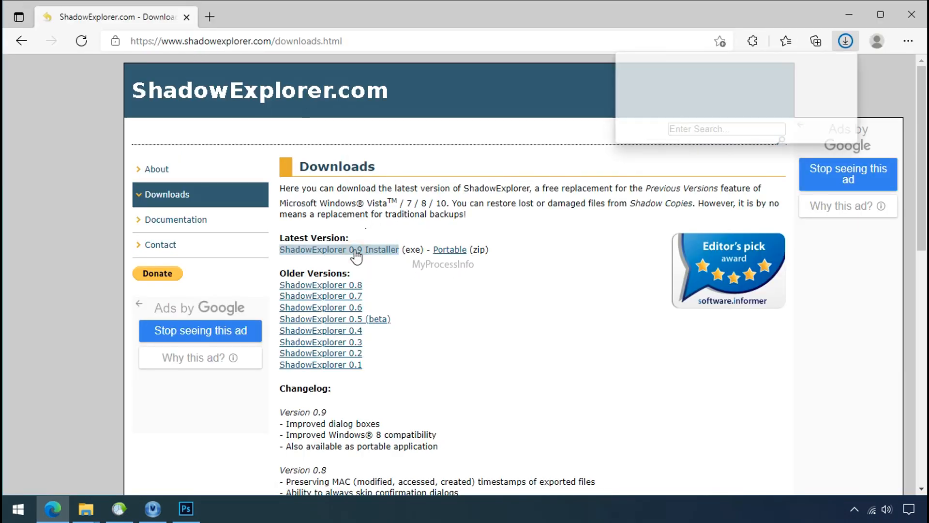
# - Download the ShadowExplorer 0.9 installer from the Downloads page
pyautogui.click(338, 249)
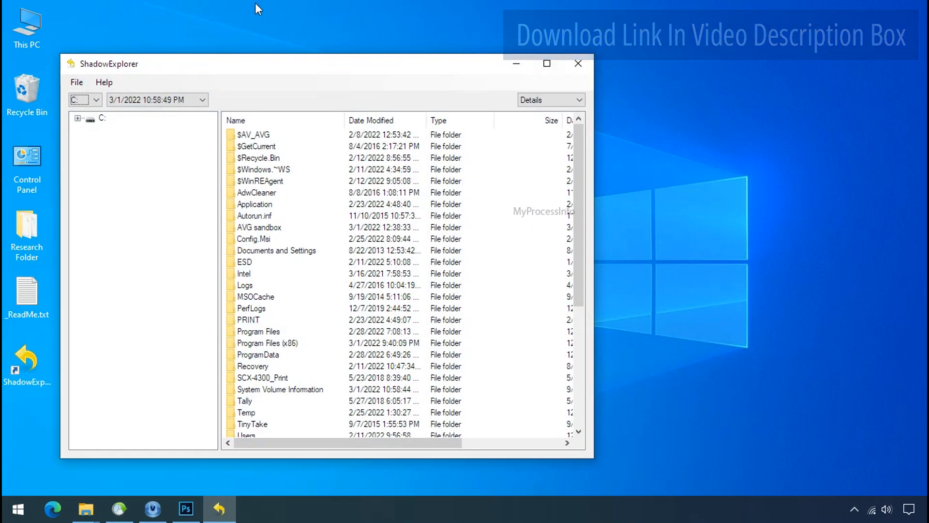
# - Export Research Folder from the 3/1/2022 10:58:49 PM snapshot to G:\Recover
pyautogui.click(97, 100)
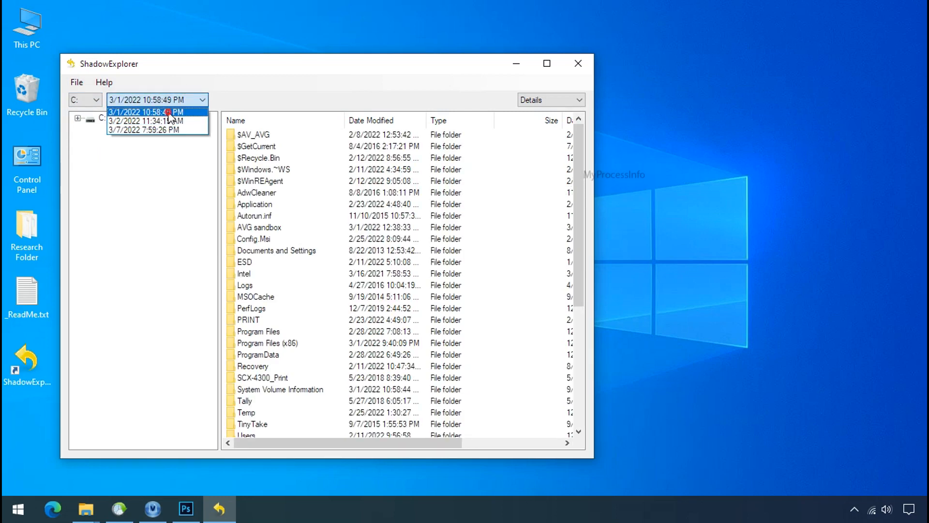
pyautogui.click(145, 112)
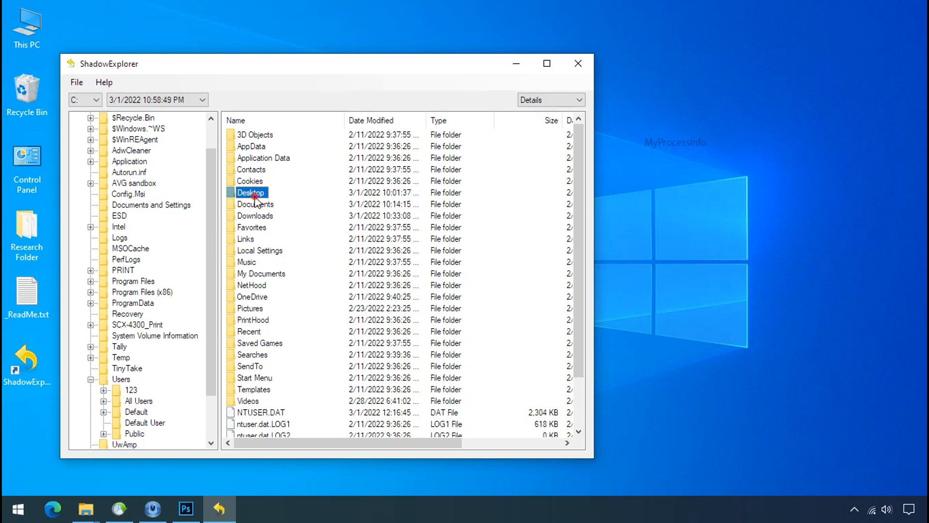
pyautogui.rightClick(248, 134)
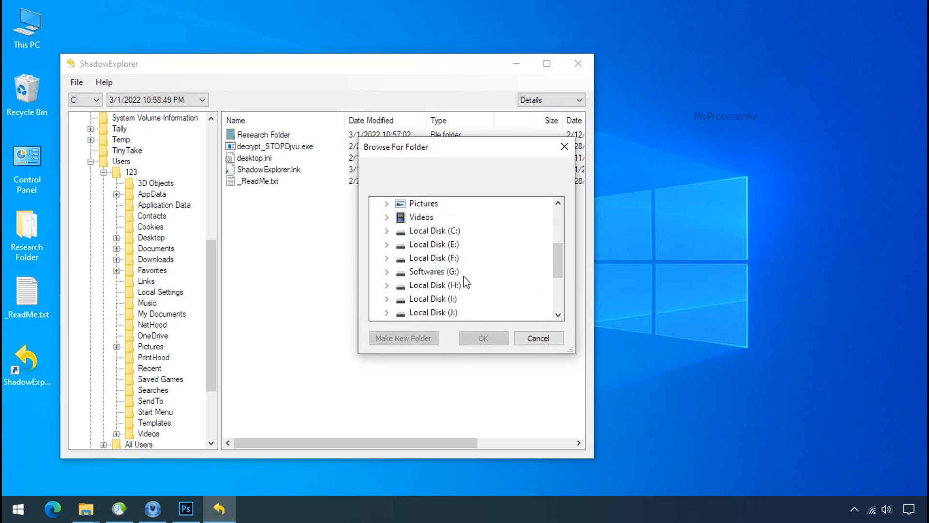
pyautogui.click(483, 337)
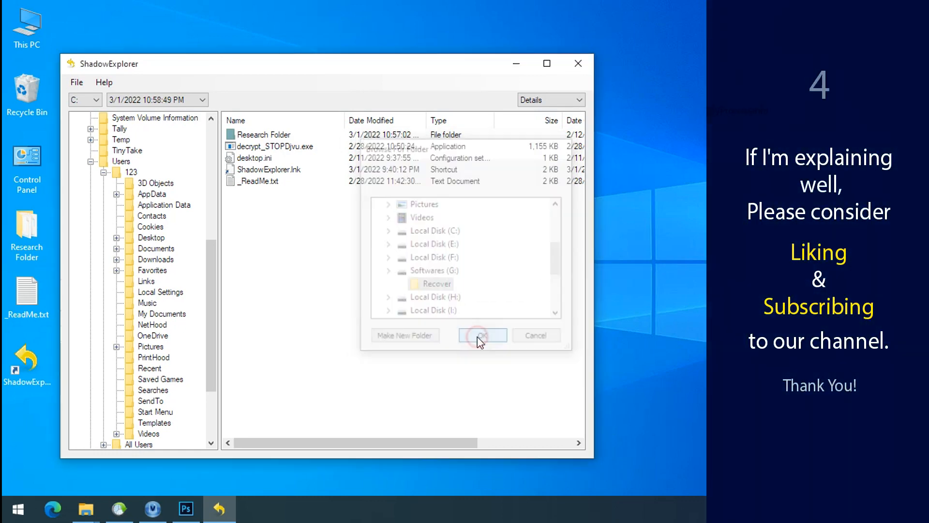
pyautogui.click(483, 335)
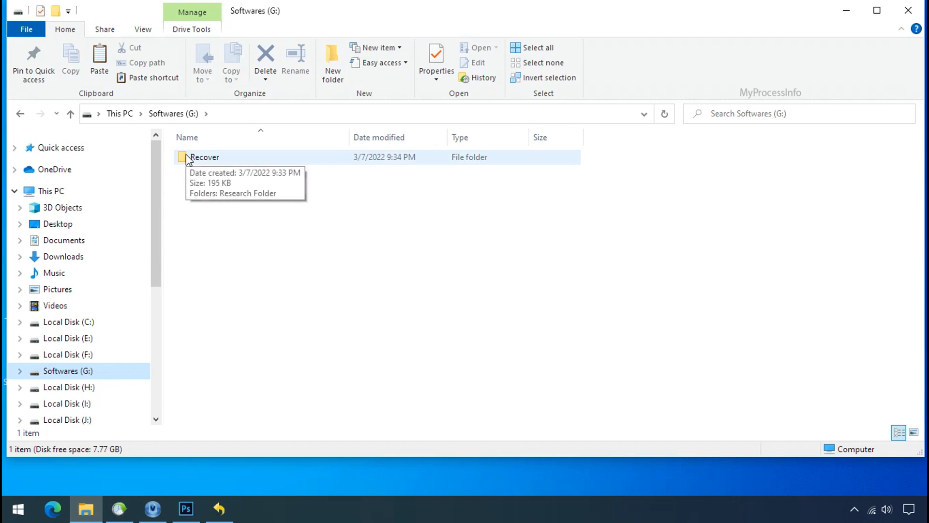
# - Open G:\Recover\Research Folder, inspect the three restored files, and view them as Large icons
pyautogui.doubleClick(204, 156)
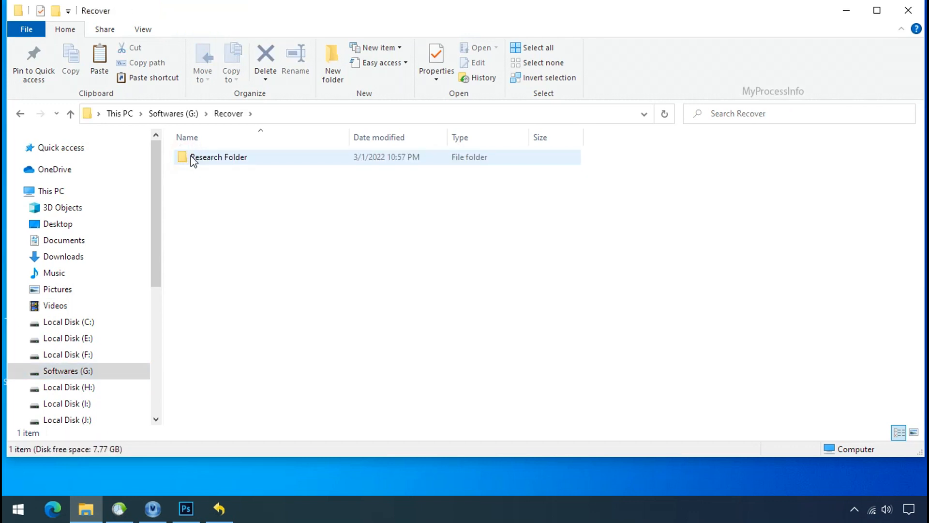
pyautogui.doubleClick(218, 156)
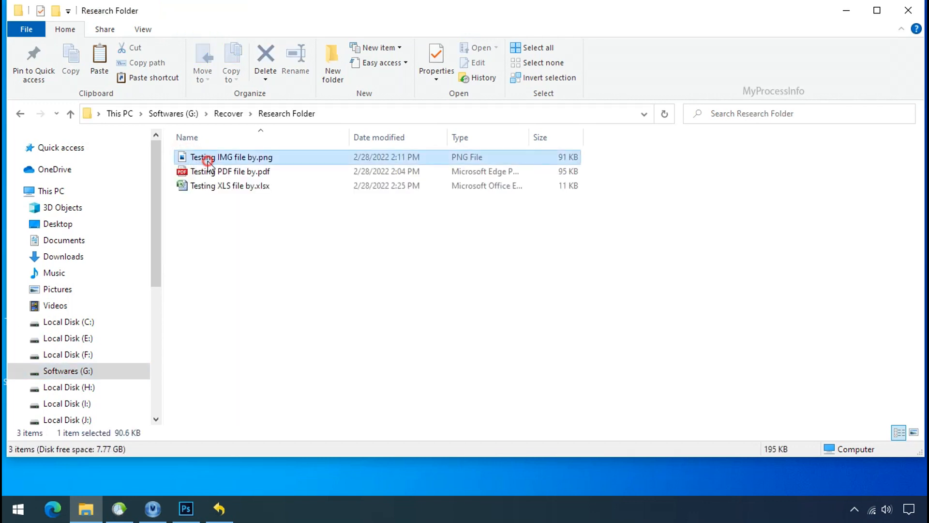
pyautogui.click(230, 185)
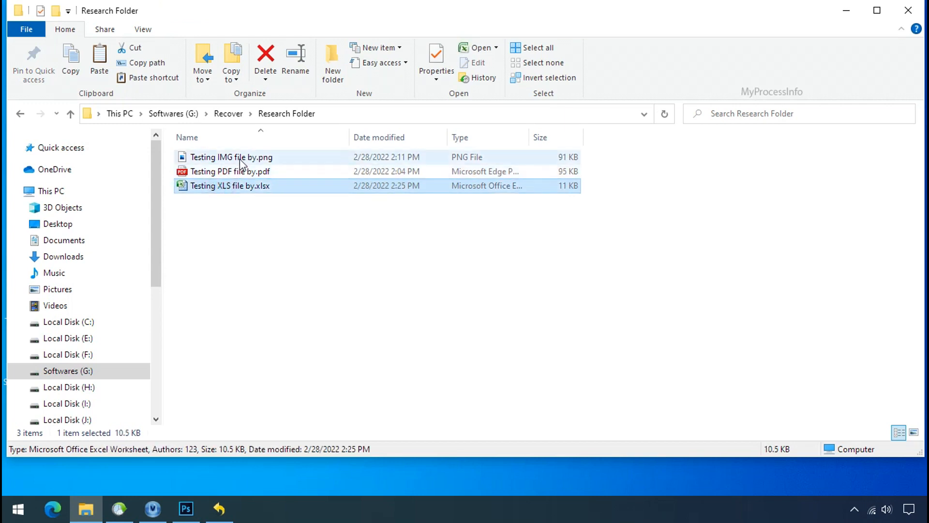
pyautogui.click(232, 157)
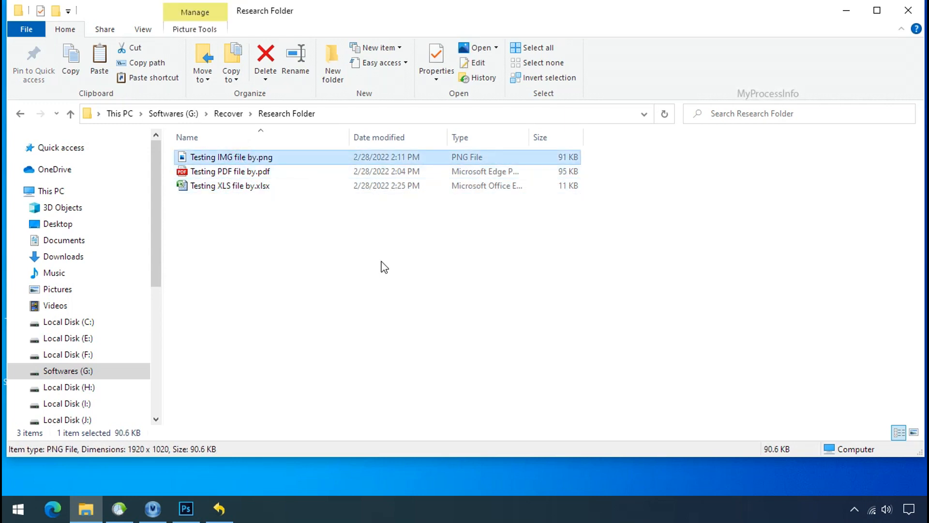
pyautogui.click(914, 433)
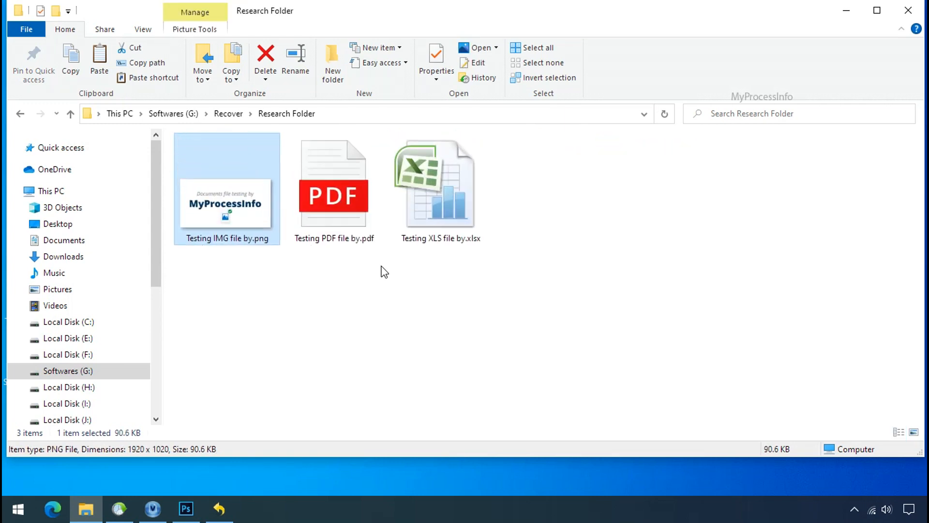
pyautogui.click(219, 508)
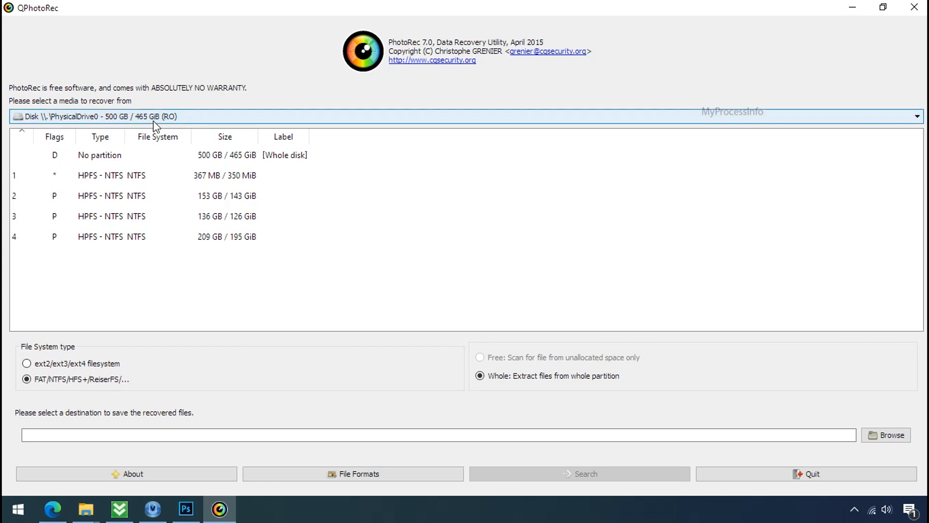
# - Review QPhotoRec's drive list, then switch to File Explorer at G:\RESEARCH
pyautogui.click(462, 116)
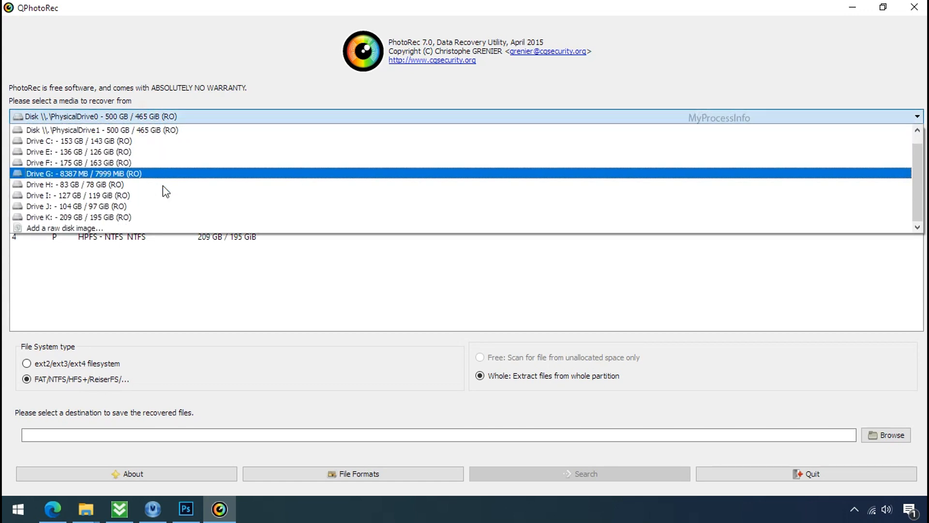
pyautogui.click(119, 130)
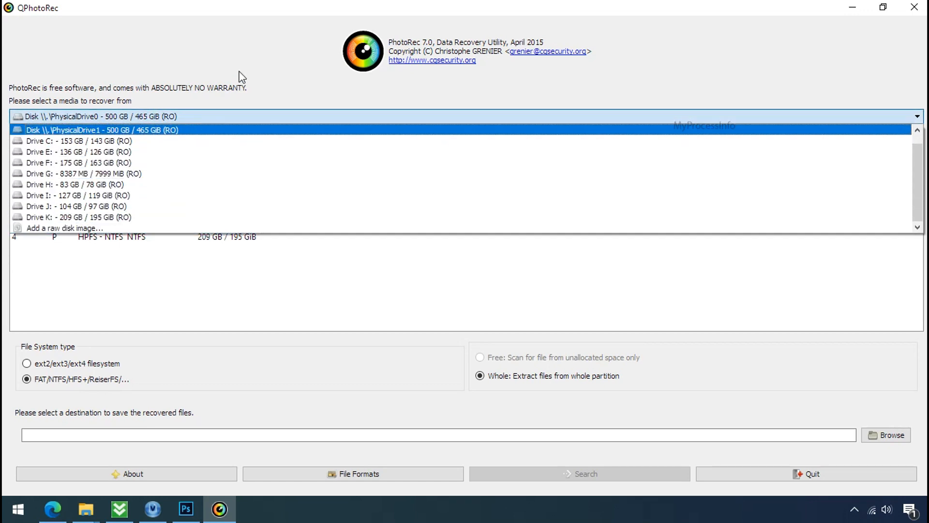
pyautogui.click(95, 117)
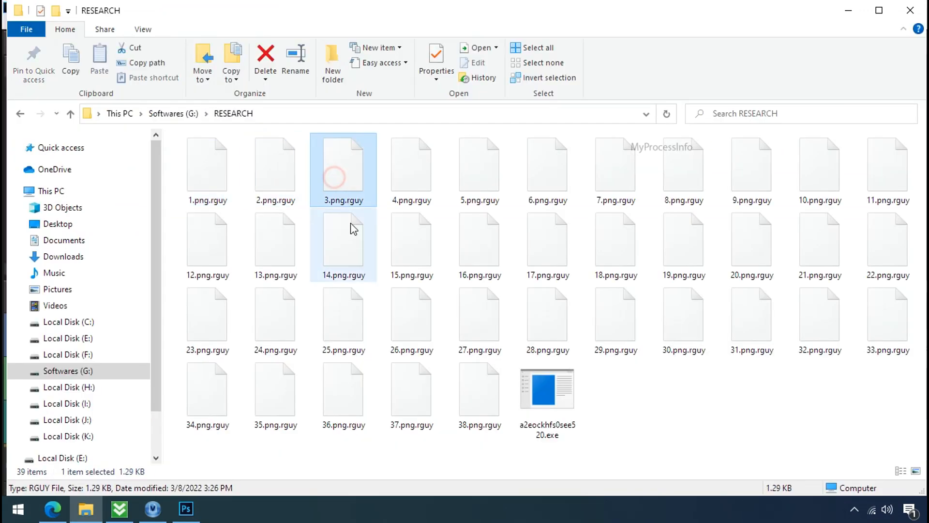
# - Rename 15.png.rguy to 15.png and open the image
pyautogui.click(615, 239)
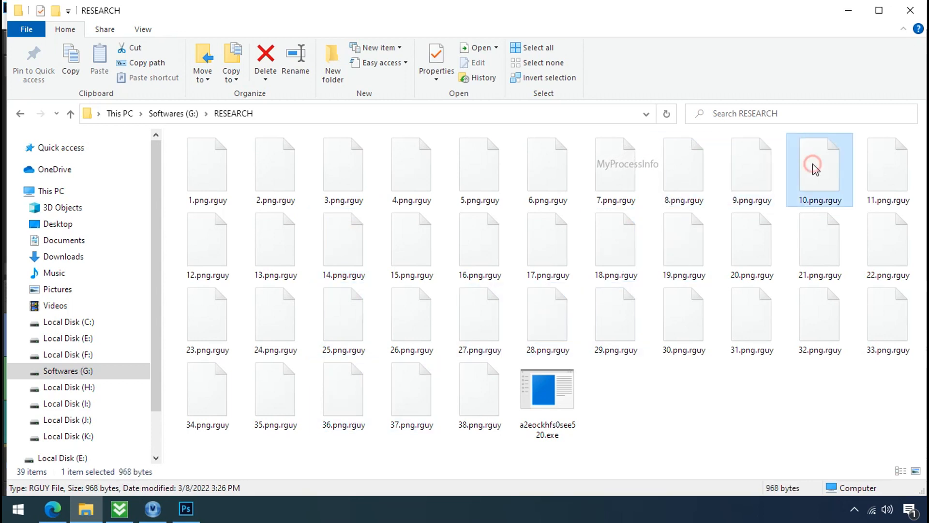
pyautogui.click(412, 243)
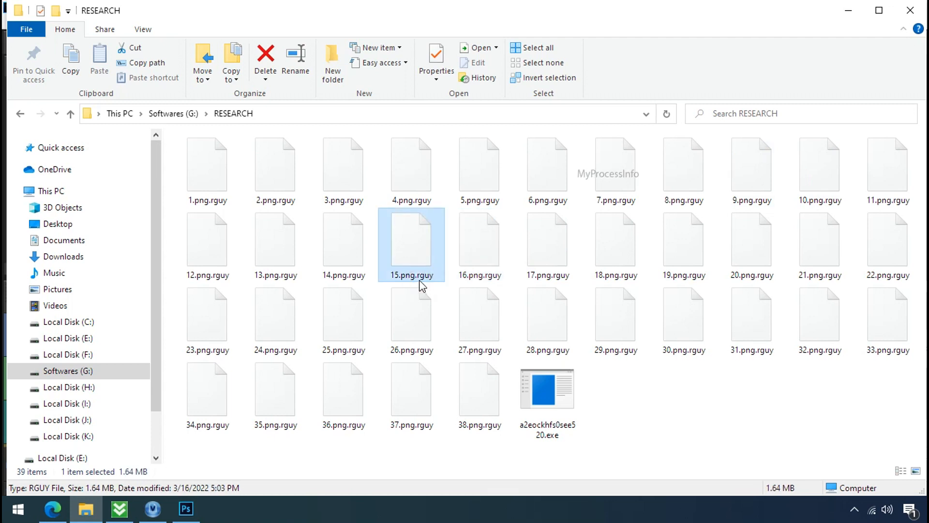
pyautogui.click(411, 275)
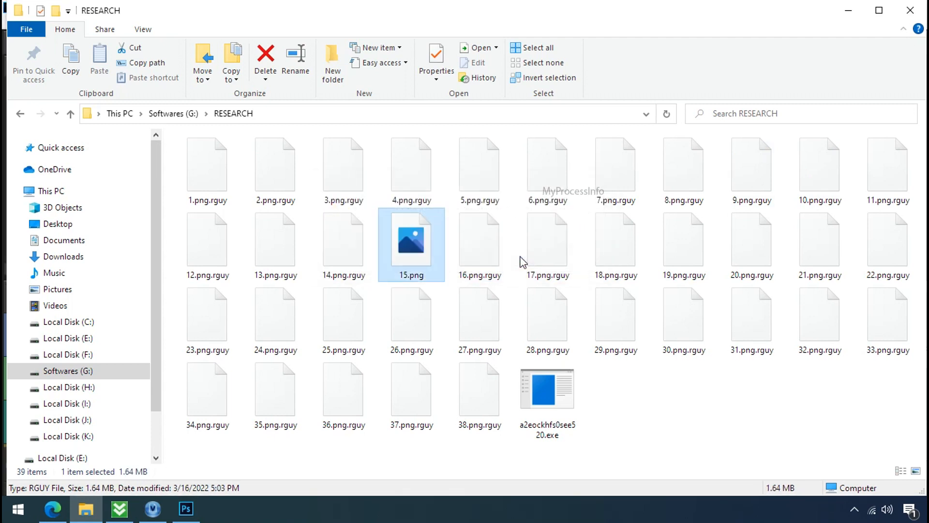
pyautogui.doubleClick(412, 240)
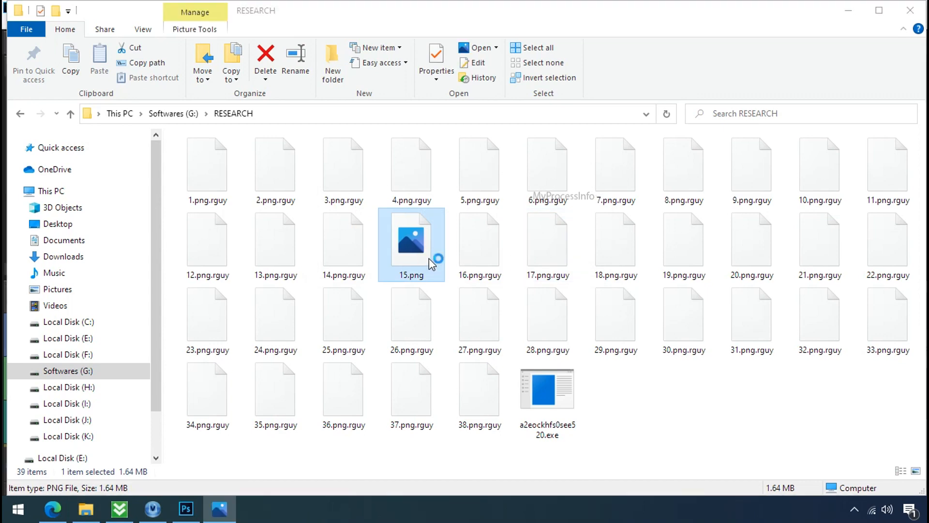
pyautogui.doubleClick(411, 241)
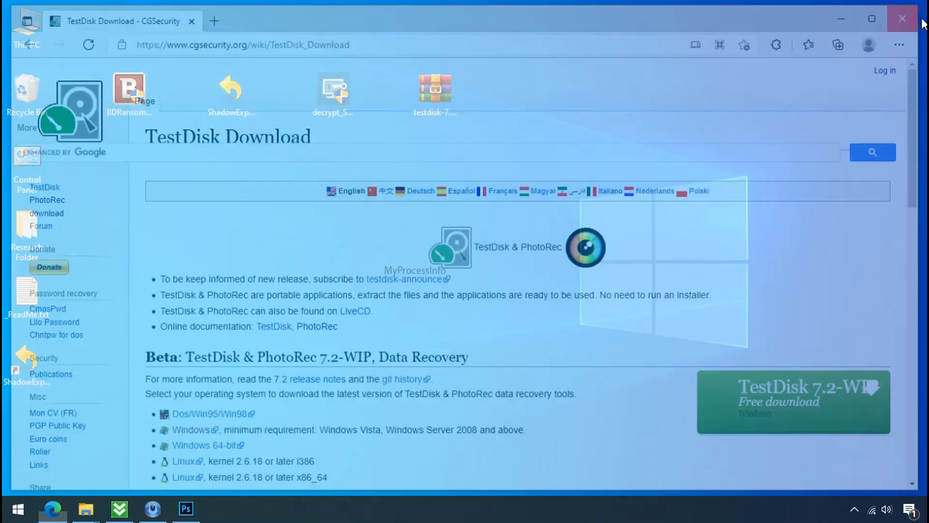
# - Extract testdisk-7.0.win.zip into its own testdisk-7.0.win folder and open it
pyautogui.click(902, 19)
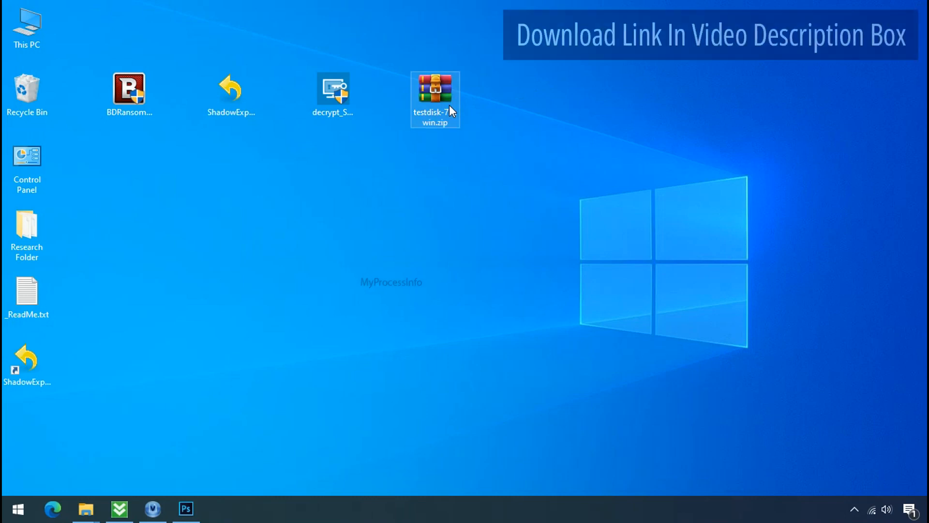
pyautogui.rightClick(435, 99)
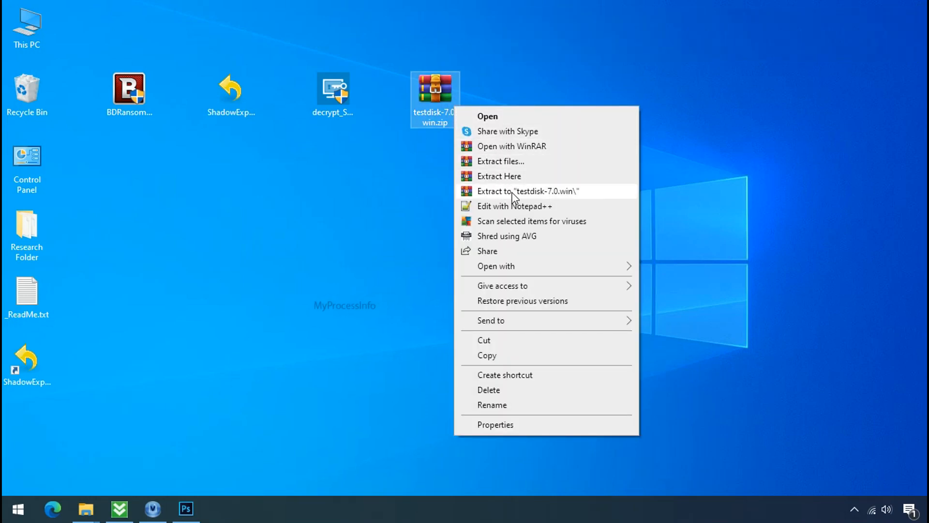
pyautogui.click(529, 191)
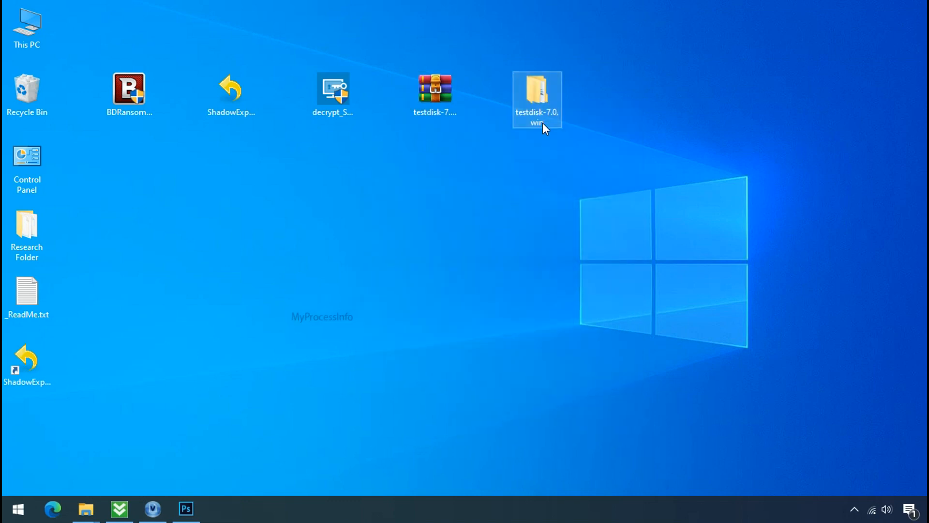
pyautogui.doubleClick(535, 99)
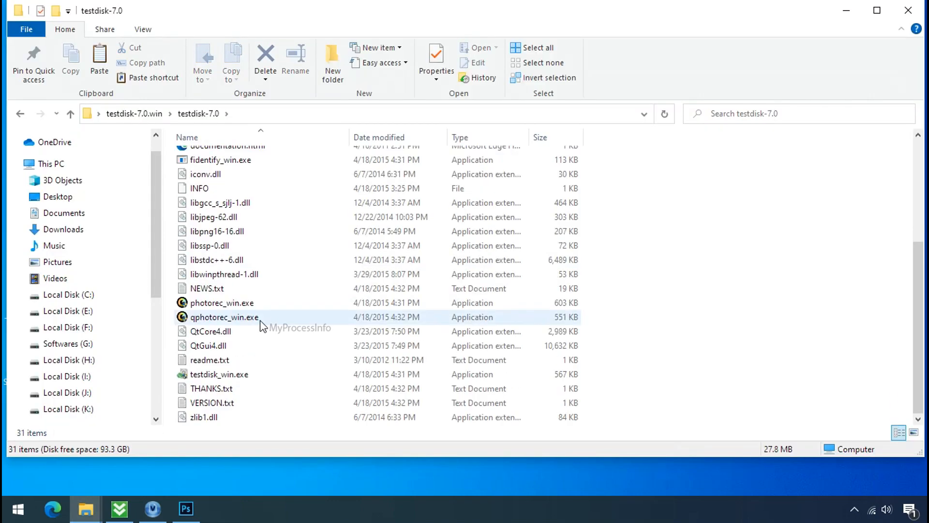
# - Launch qphotorec_win.exe and select Drive C as the recovery source
pyautogui.click(224, 317)
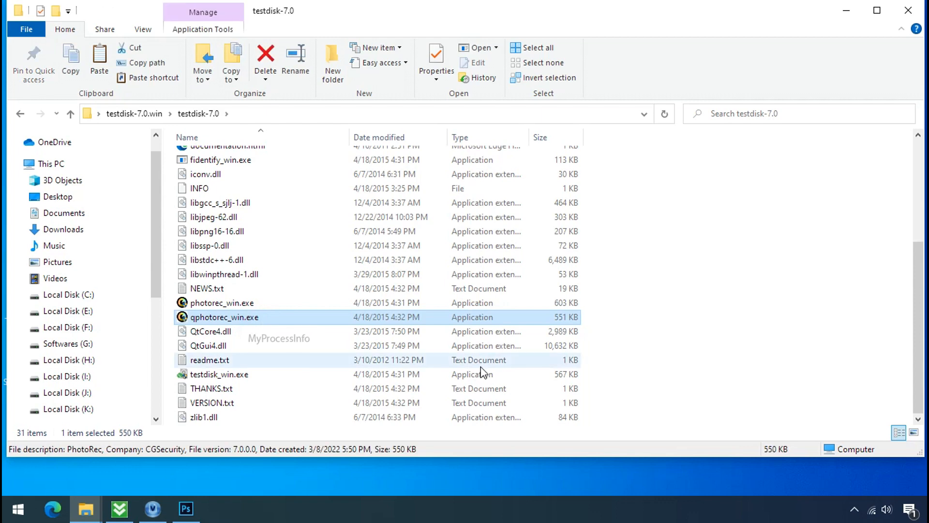
pyautogui.doubleClick(225, 317)
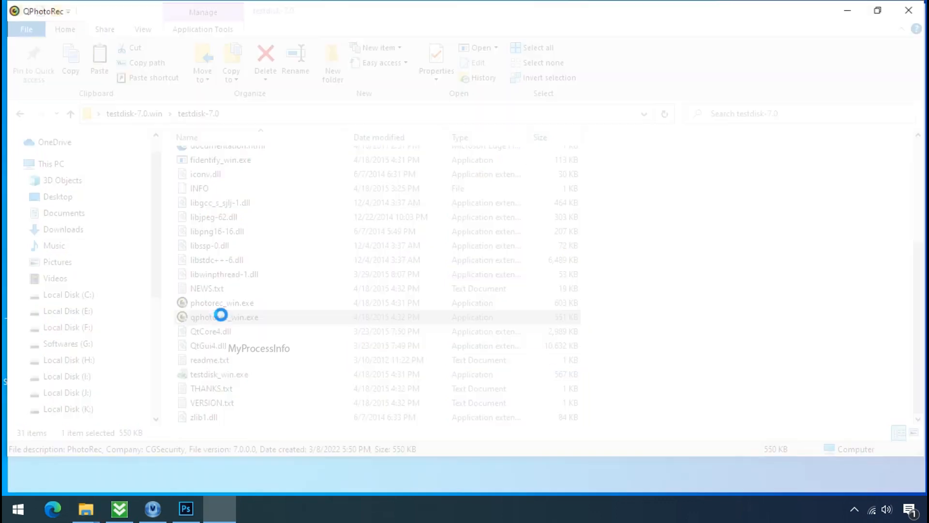
pyautogui.doubleClick(224, 317)
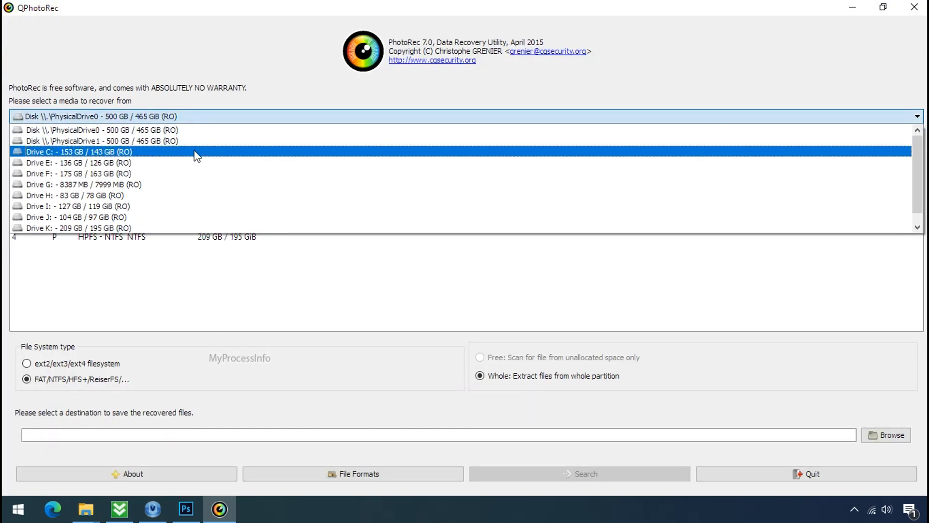
pyautogui.click(79, 152)
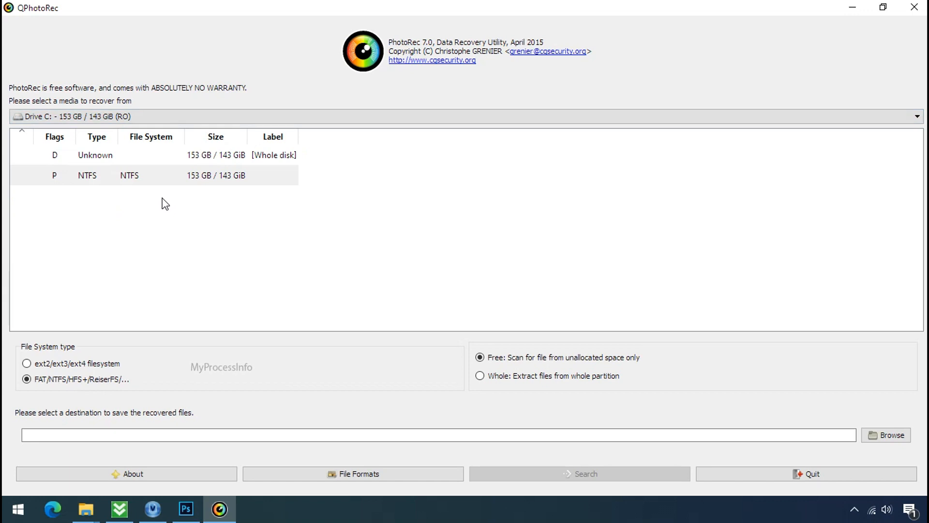
pyautogui.click(353, 474)
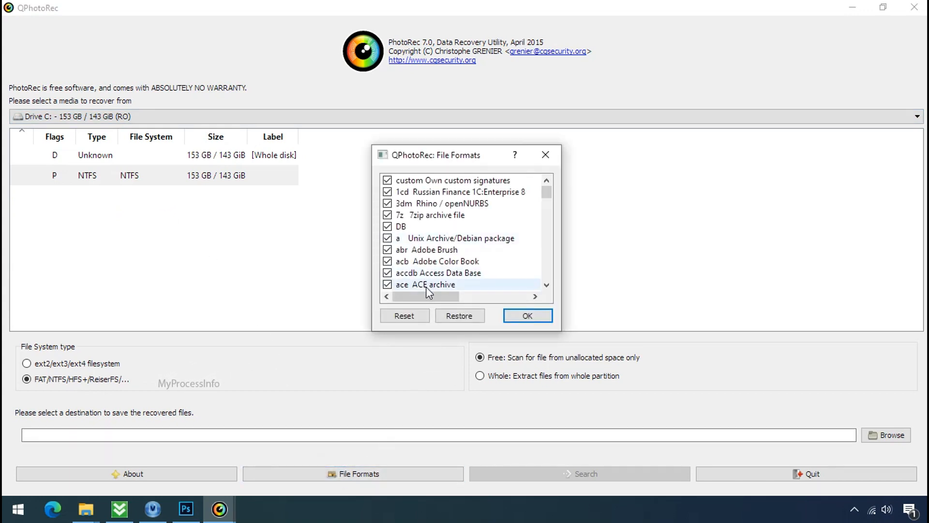
# - Reset QPhotoRec's file formats and tick only png
pyautogui.click(405, 315)
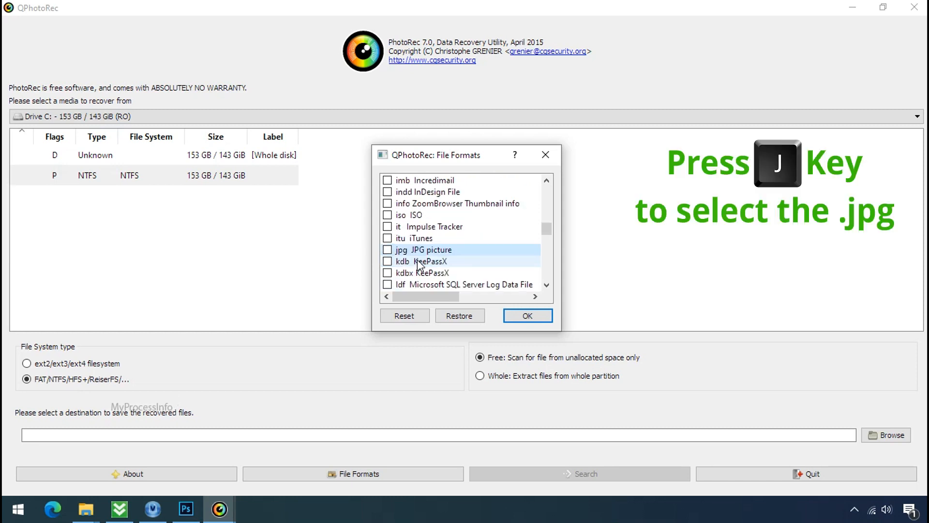
pyautogui.press('p')
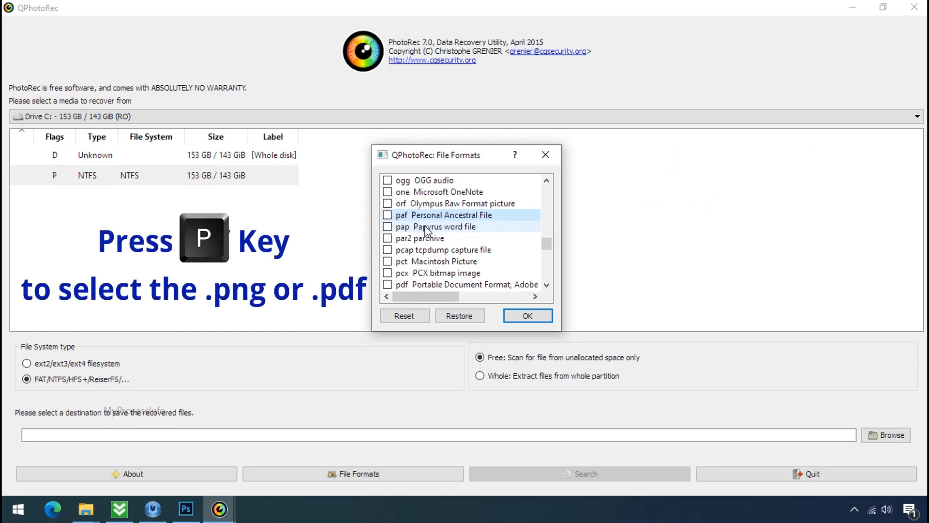
pyautogui.scroll(-3)
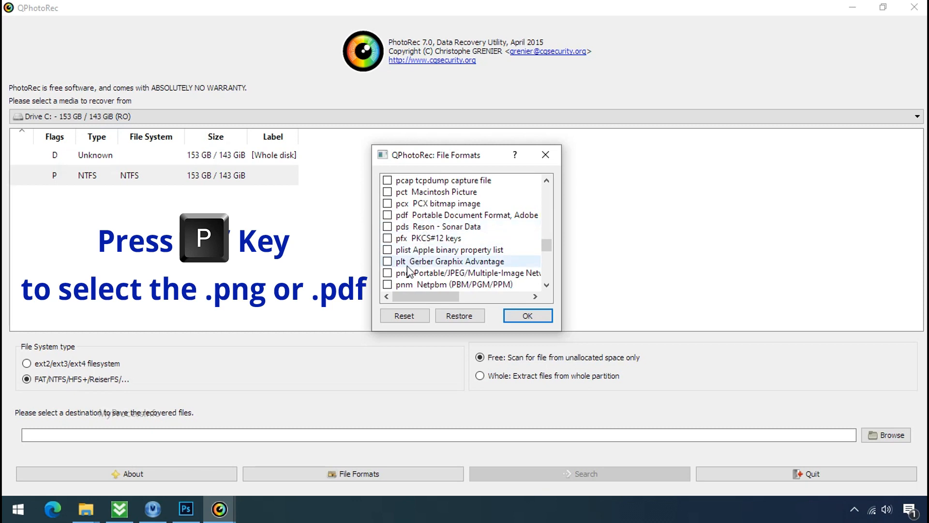
pyautogui.click(387, 272)
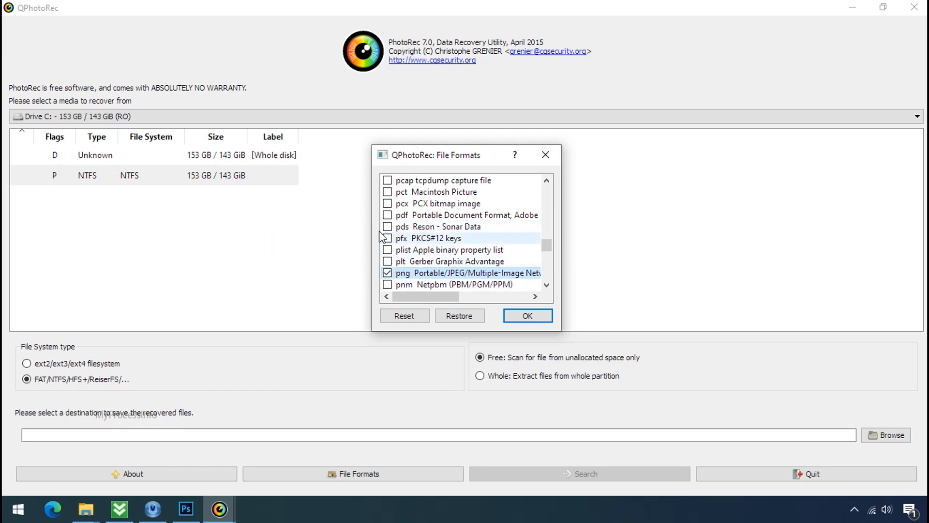
pyautogui.click(526, 314)
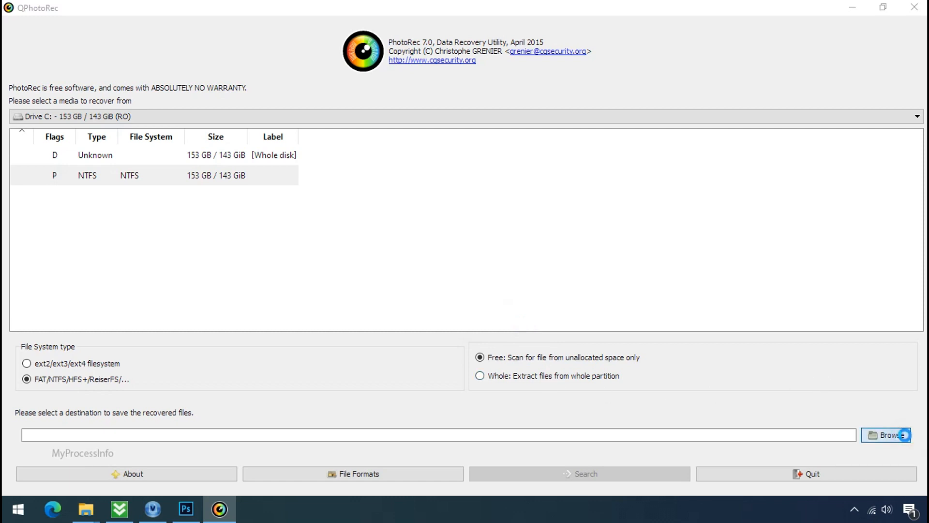
# - Save recovered files to G:\Recovery and start the search
pyautogui.click(886, 436)
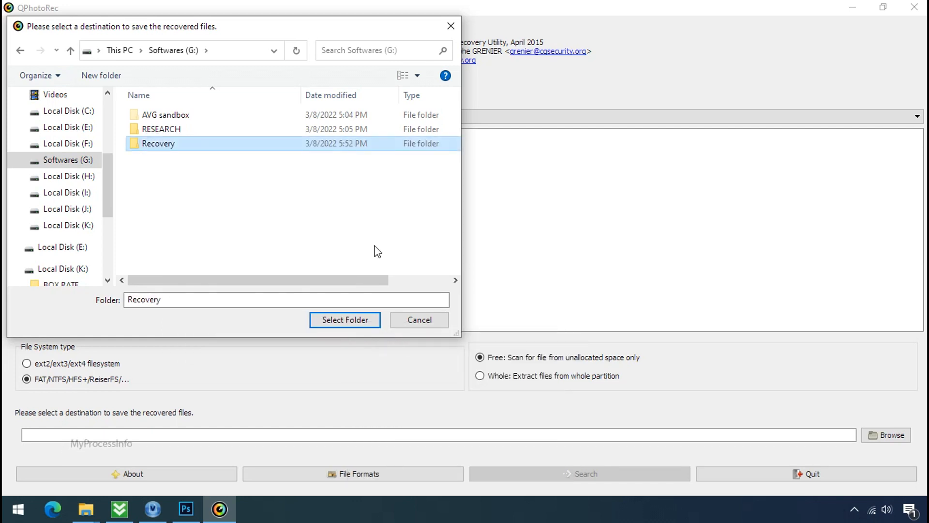
pyautogui.click(344, 320)
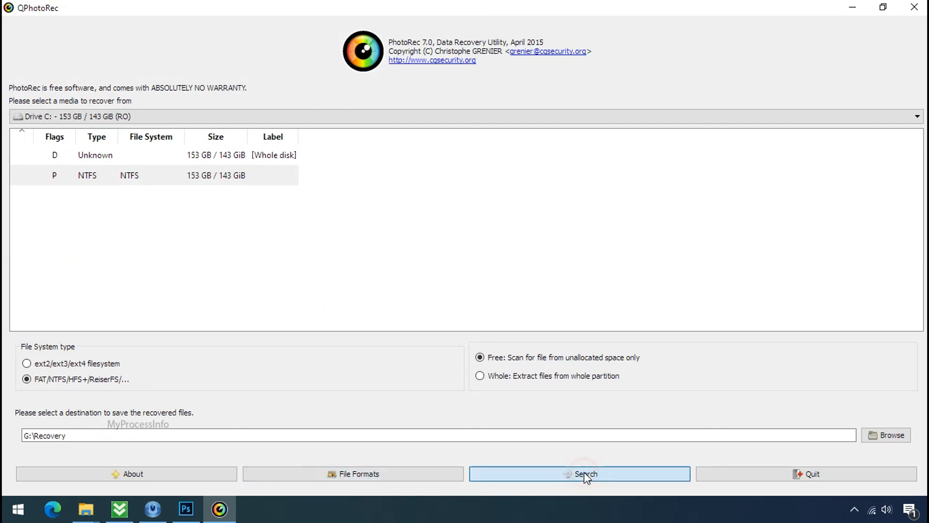
pyautogui.click(579, 473)
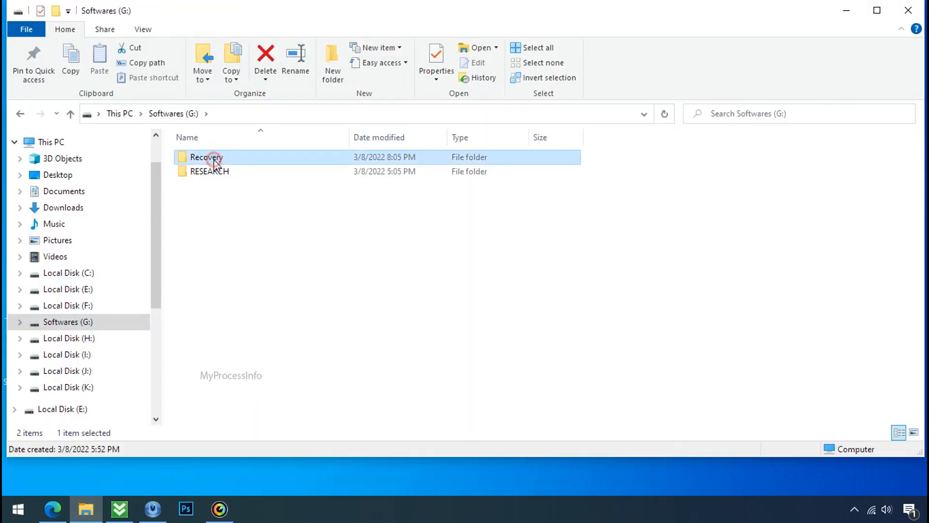
# - Open G:\Recovery to view the recovered .jpg files in recup_dir.3
pyautogui.doubleClick(206, 156)
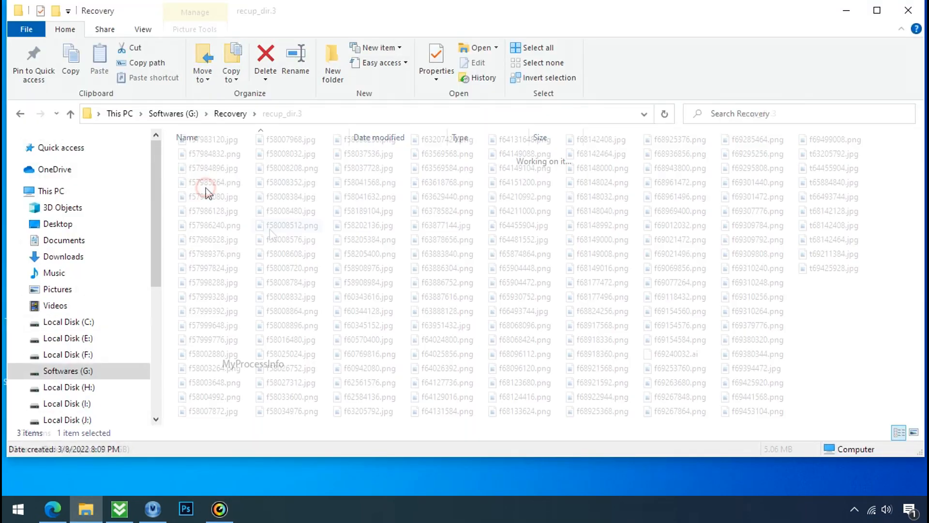